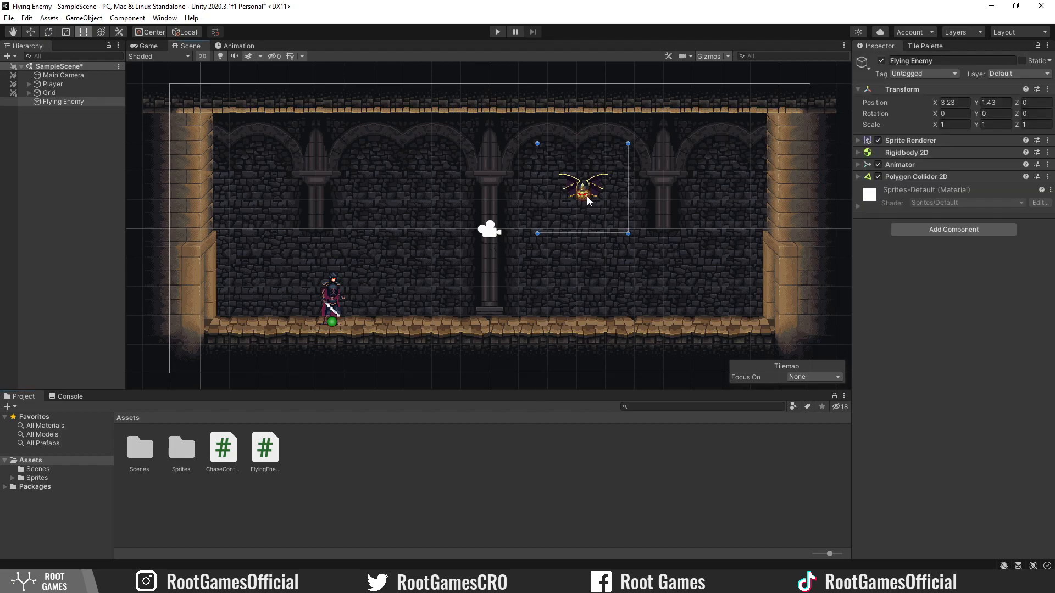
- Switch the Flying Enemy's Rigidbody 2D Body Type from Dynamic to Kinematic
{"action": "left_click", "coordinate": [858, 152]}
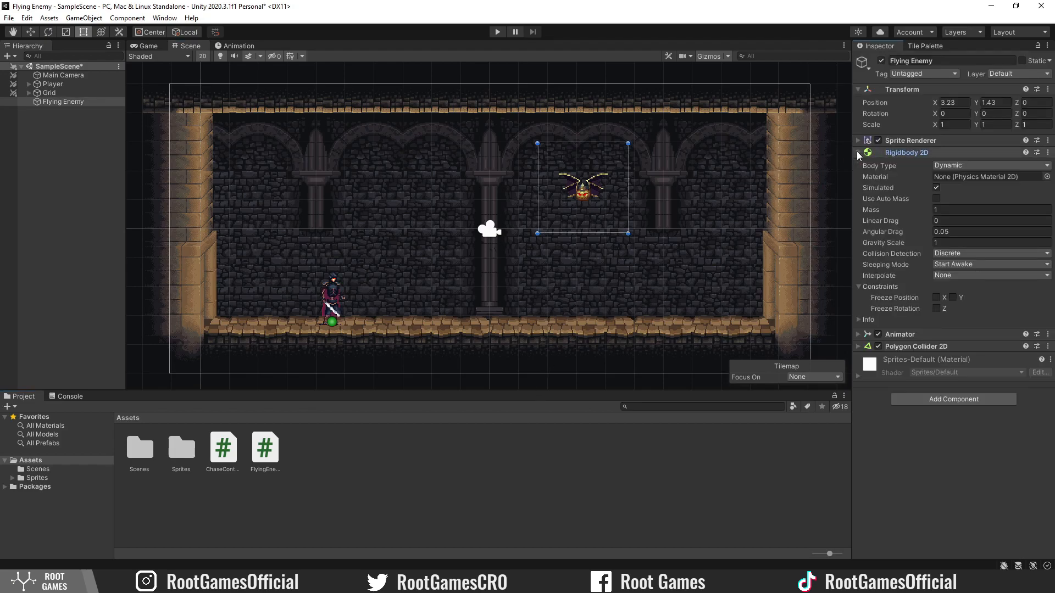
{"action": "left_click", "coordinate": [989, 166]}
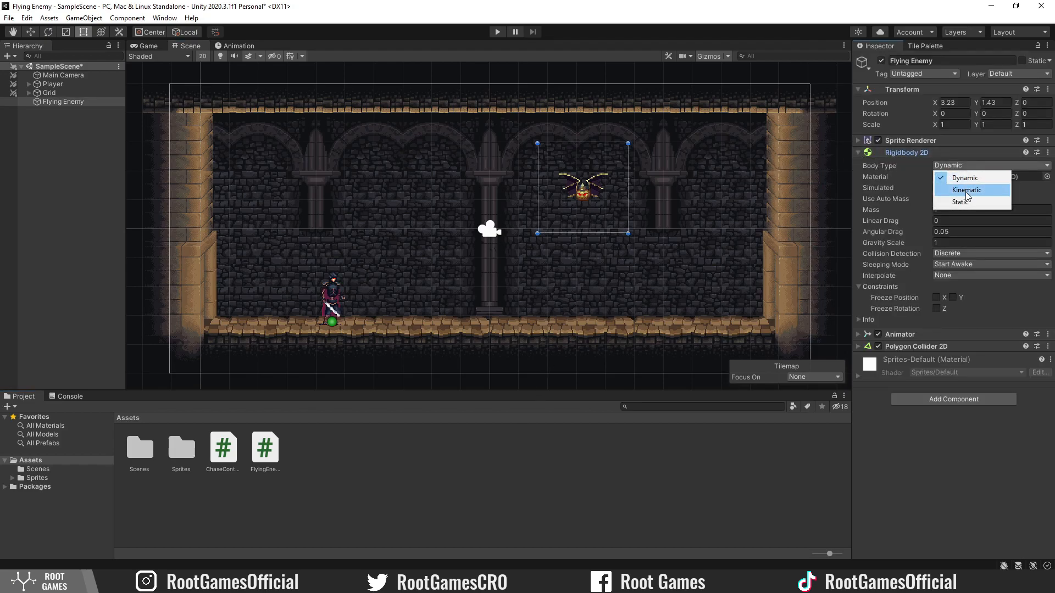
{"action": "left_click", "coordinate": [967, 190]}
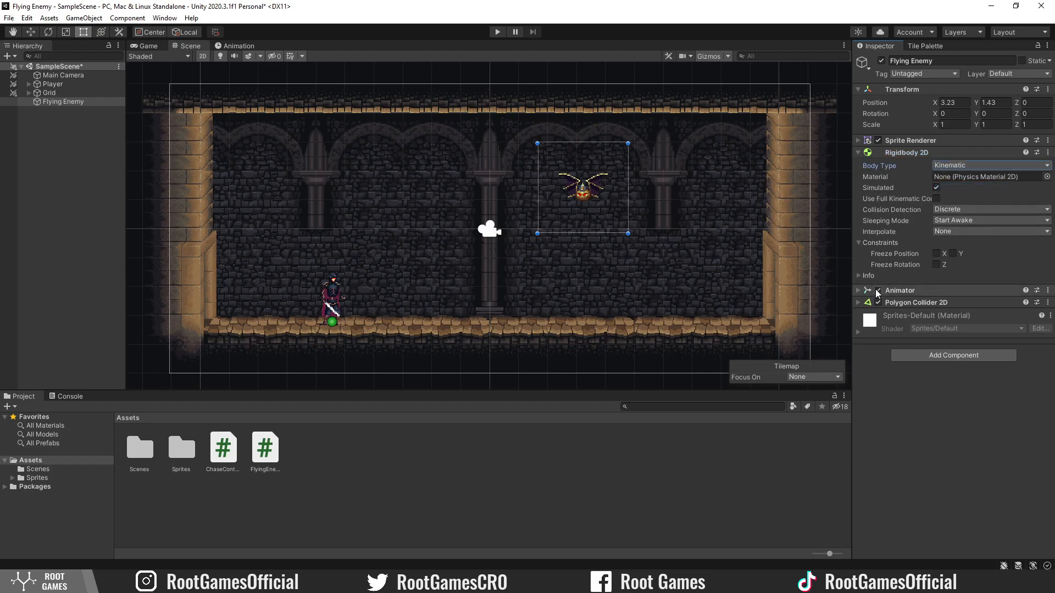
{"action": "left_click", "coordinate": [858, 302]}
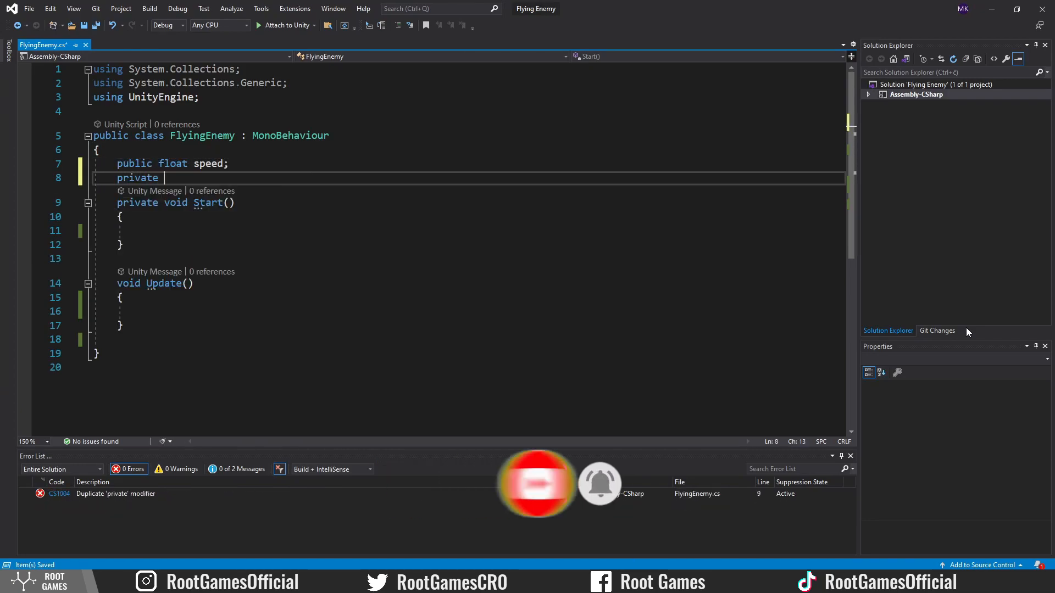
- Declare 'private GameObject player' and assign it in Start via GameObject.FindGameObjectWithTag("Player")
{"action": "type", "text": "GameObject player"}
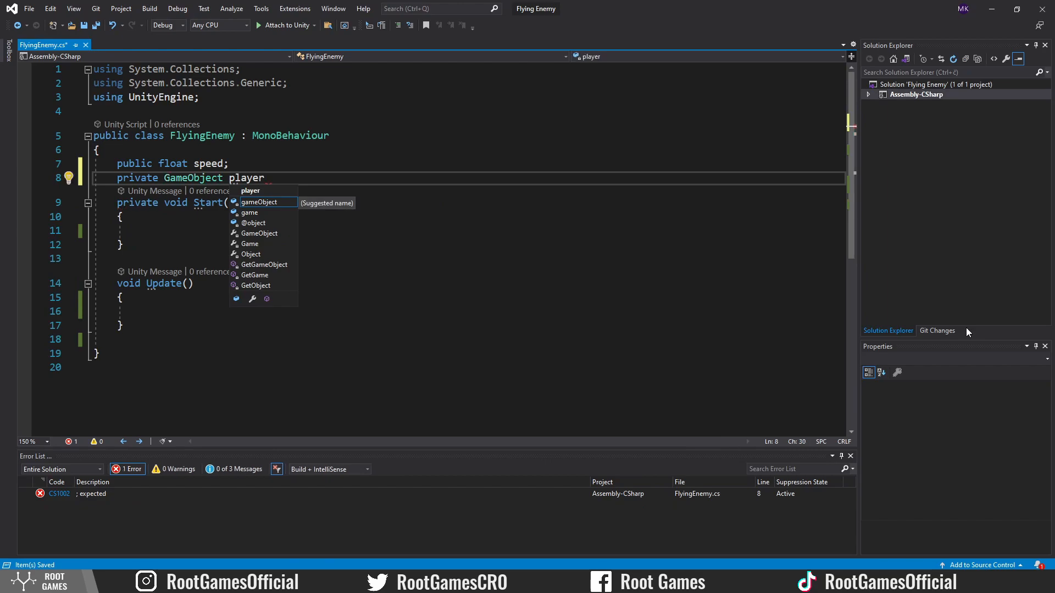
{"action": "type", "text": "player=Ga"}
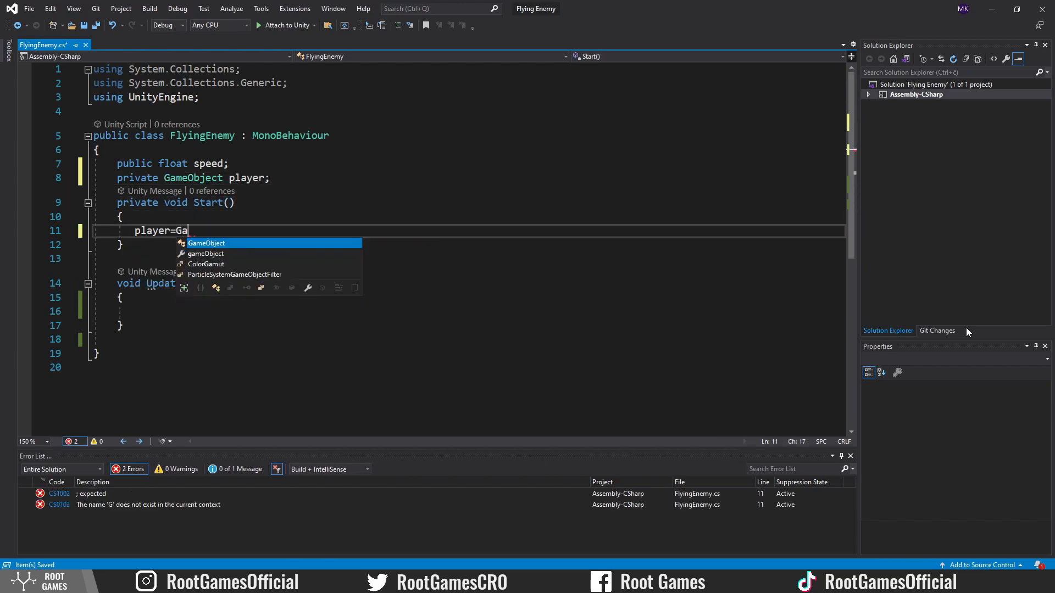
{"action": "type", "text": "meObject.findGameObjectWithTag(\"Player\");"}
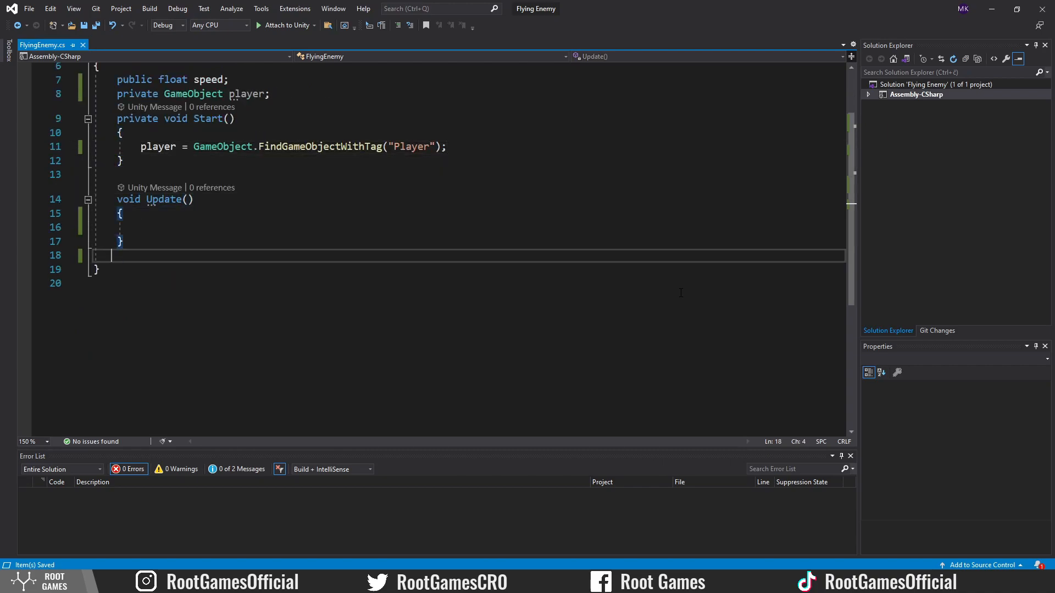
- Write Chase() setting position via Vector2.MoveTowards toward the player at speed * Time.deltaTime
{"action": "type", "text": "private void Chase()"}
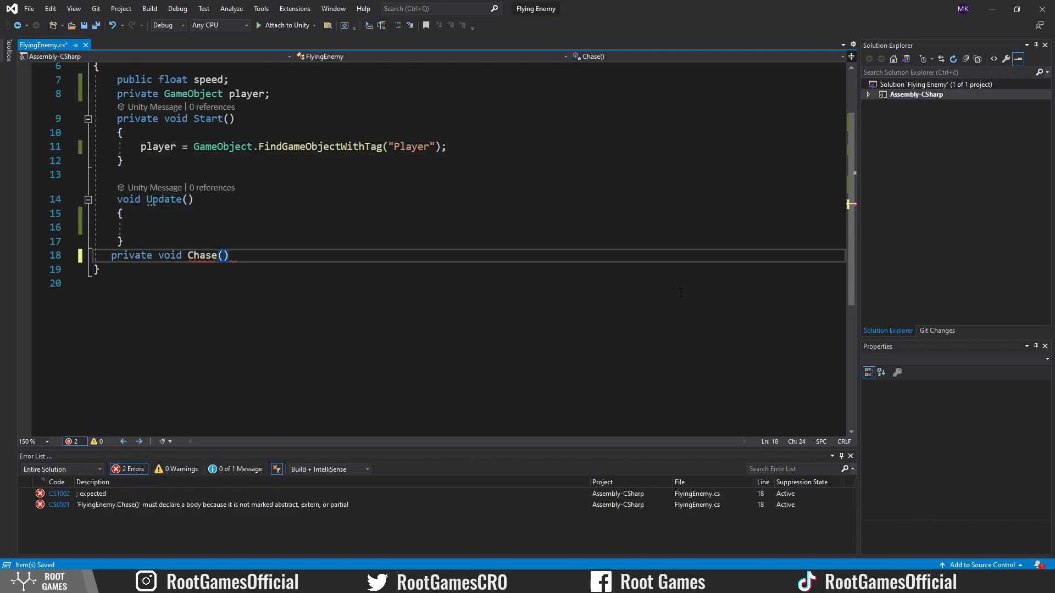
{"action": "type", "text": "t"}
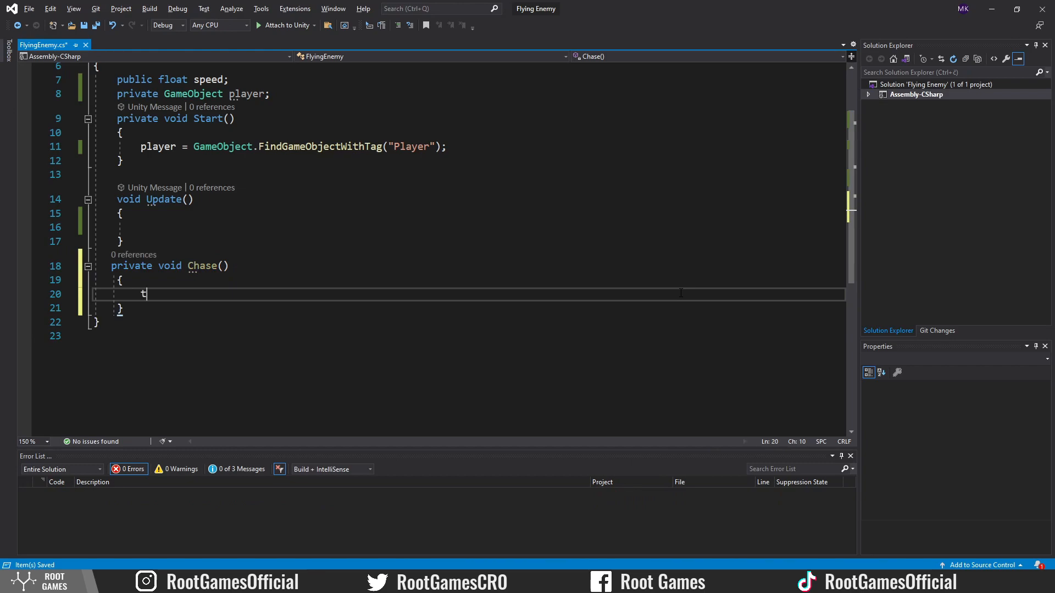
{"action": "type", "text": "ransform.pos"}
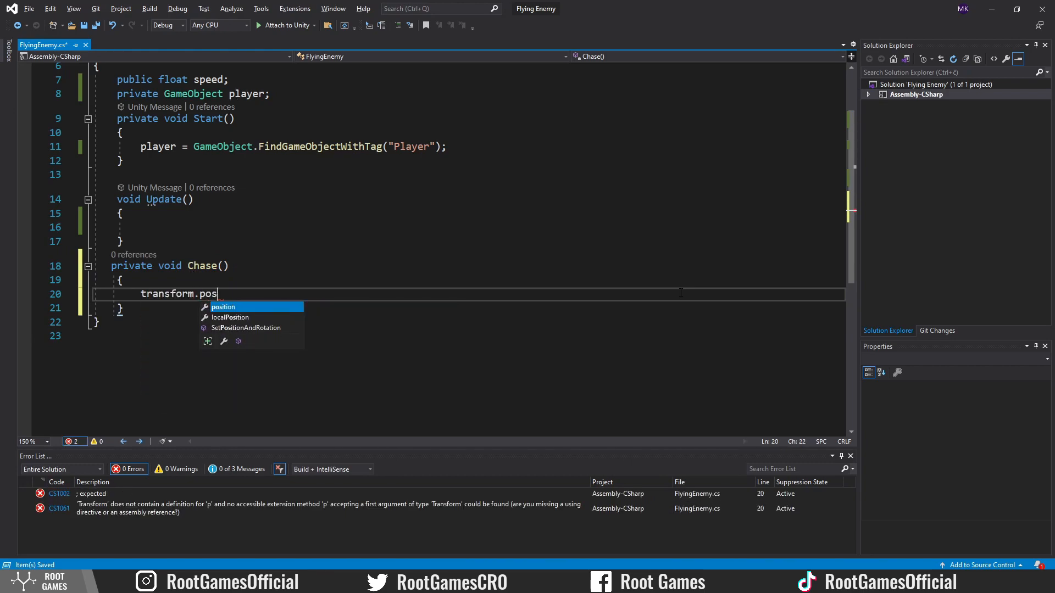
{"action": "type", "text": "ition="}
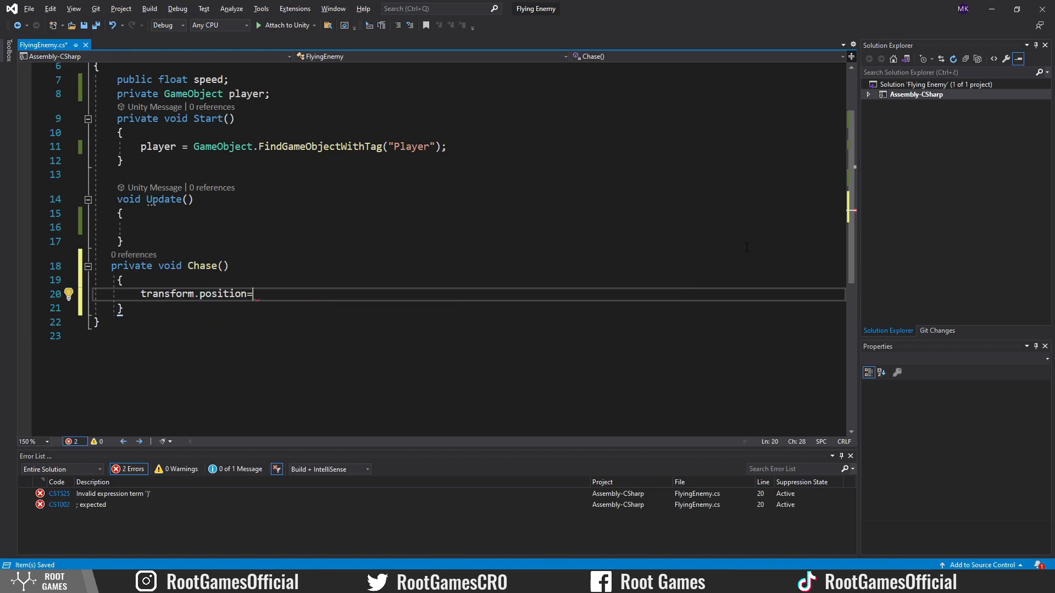
{"action": "type", "text": "Vector2.mo"}
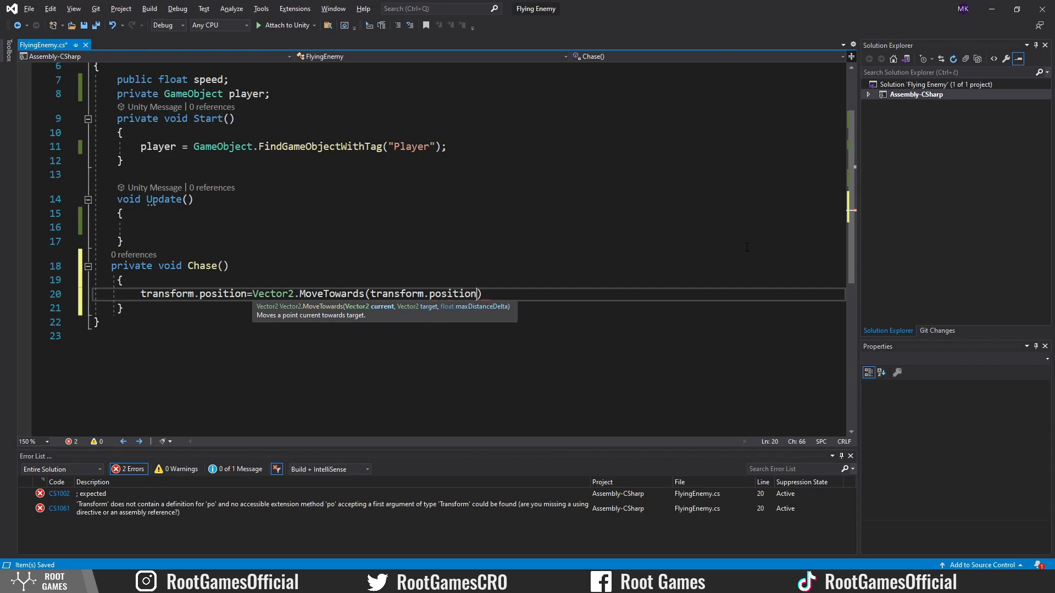
{"action": "type", "text": ",player"}
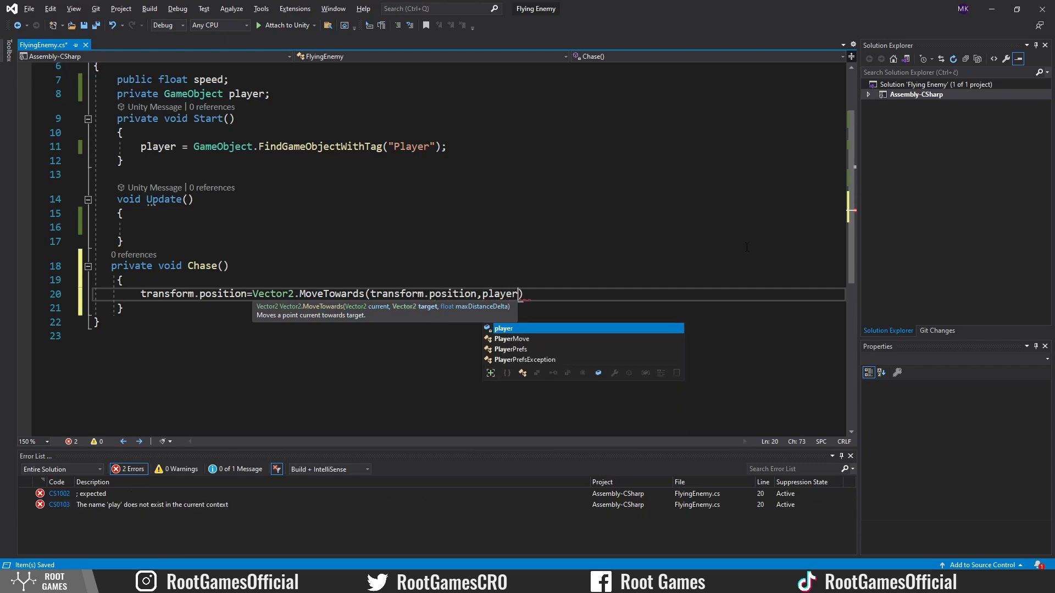
{"action": "type", "text": ".transform.position,s"}
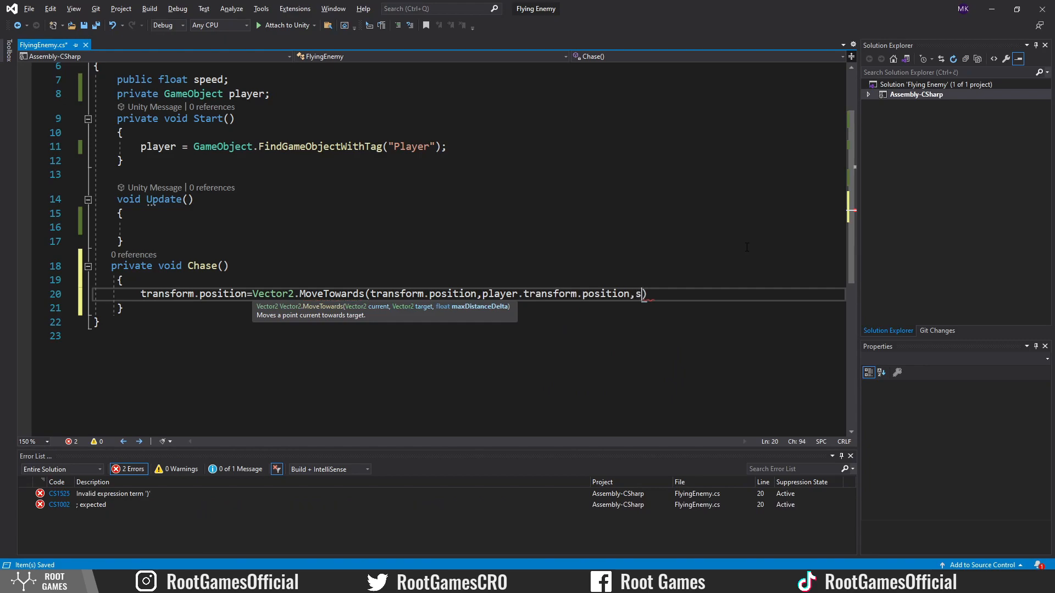
{"action": "type", "text": "peed*T"}
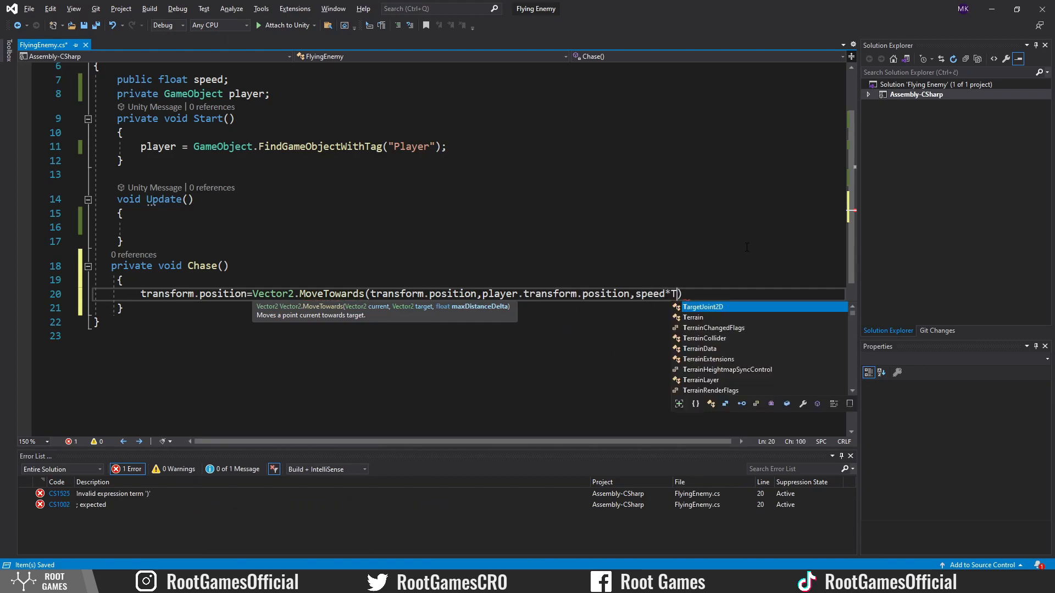
{"action": "type", "text": "ime.deltaTime);"}
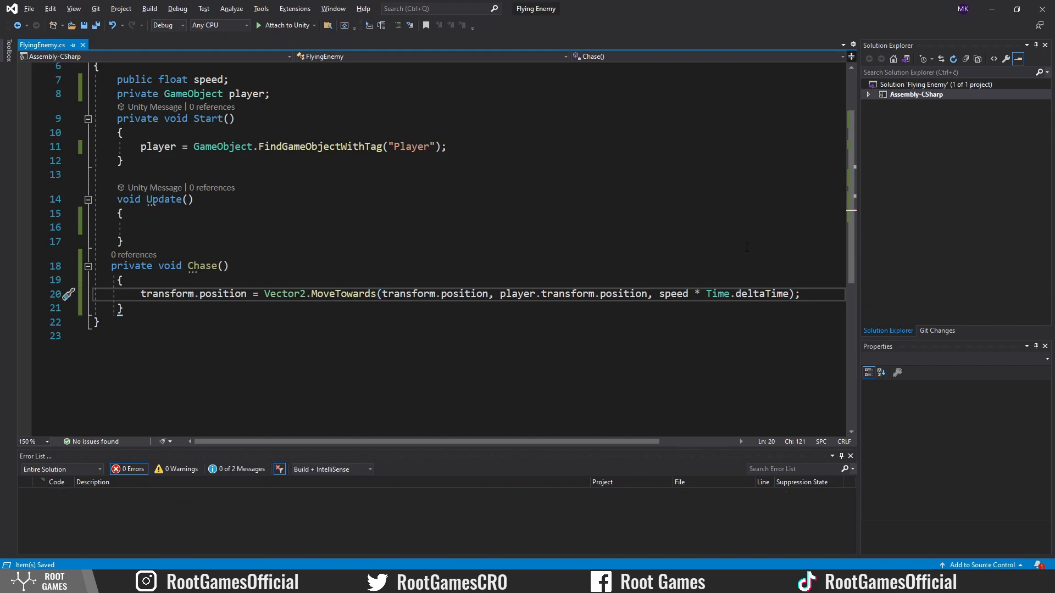
- Call Chase() from Update, returning early when player is null
{"action": "type", "text": "Chase();"}
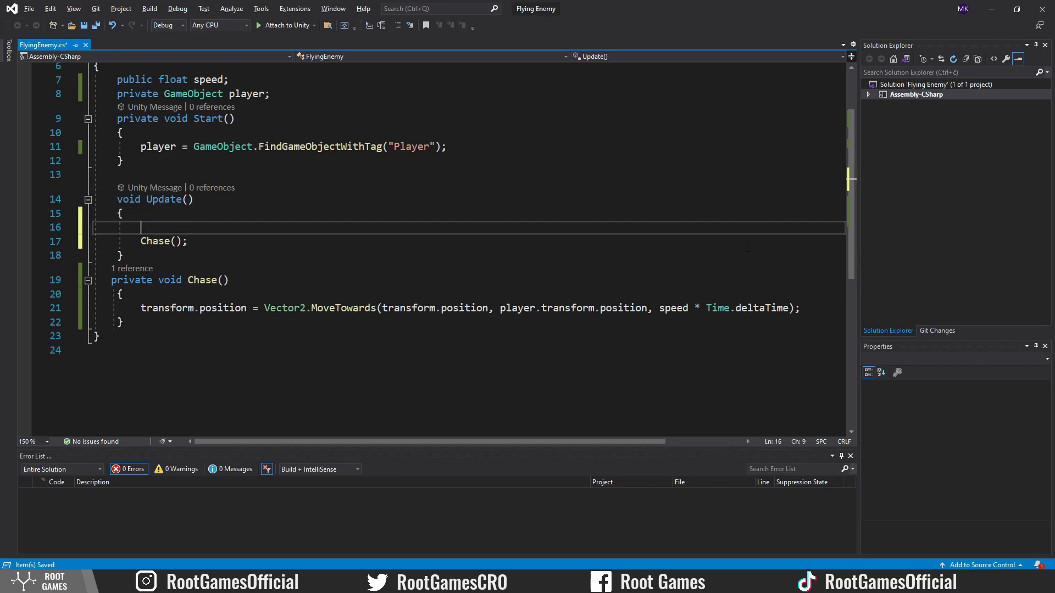
{"action": "type", "text": "if(player=="}
{"action": "type", "text": "return;"}
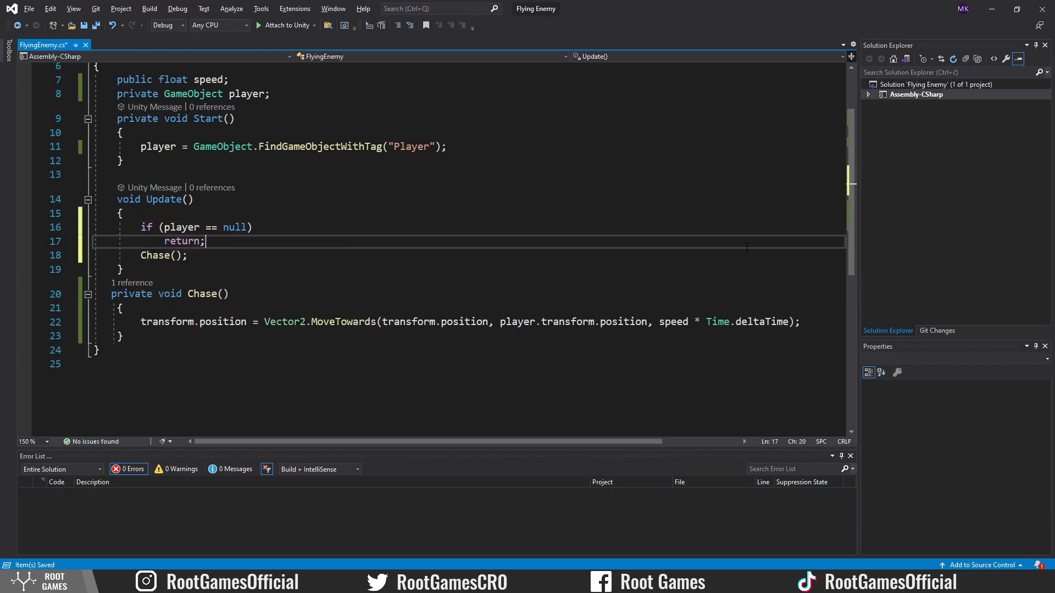
{"action": "double_click", "coordinate": [182, 241]}
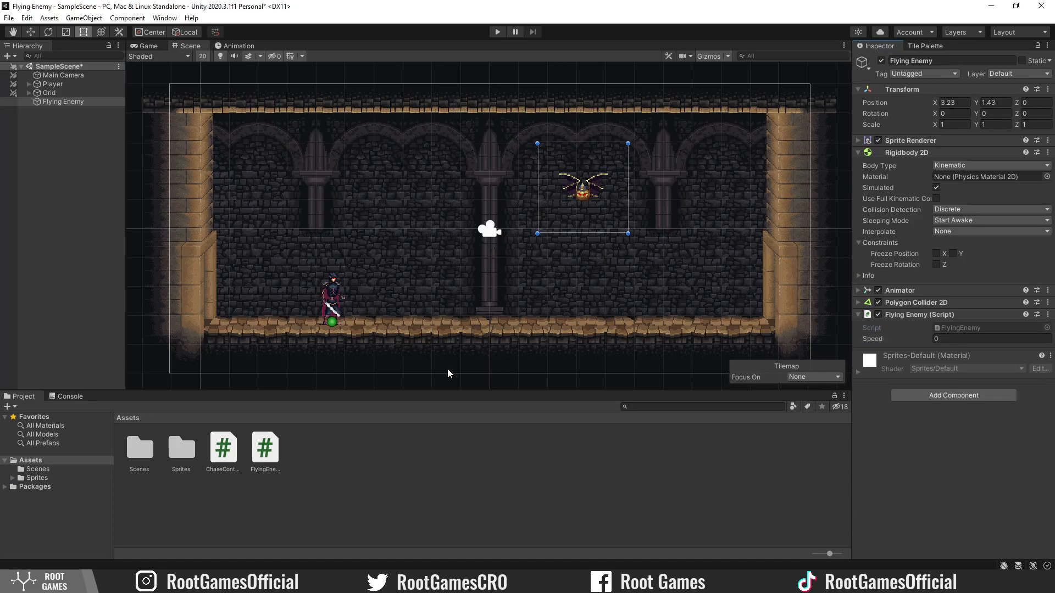
- Tag the player object as Player and play-test the chase behaviour
{"action": "left_click", "coordinate": [53, 83]}
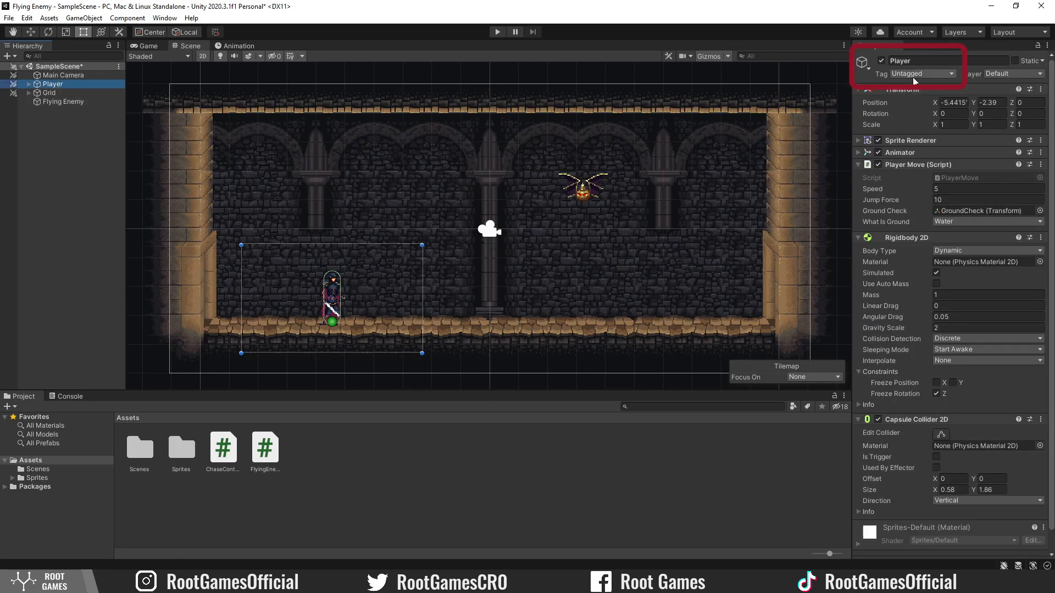
{"action": "left_click", "coordinate": [941, 73]}
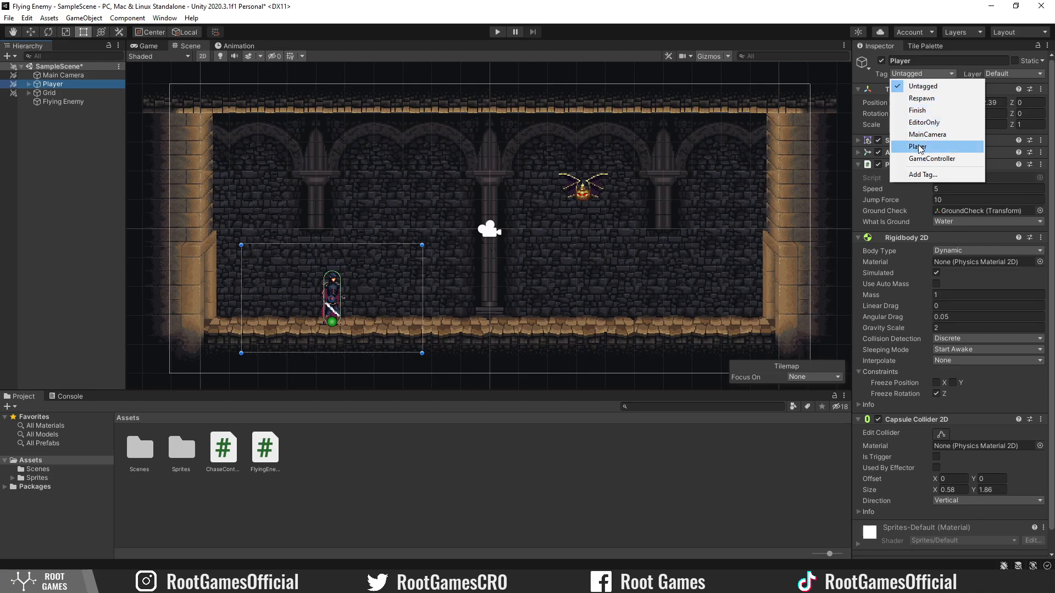
{"action": "left_click", "coordinate": [62, 101]}
{"action": "type", "text": "2"}
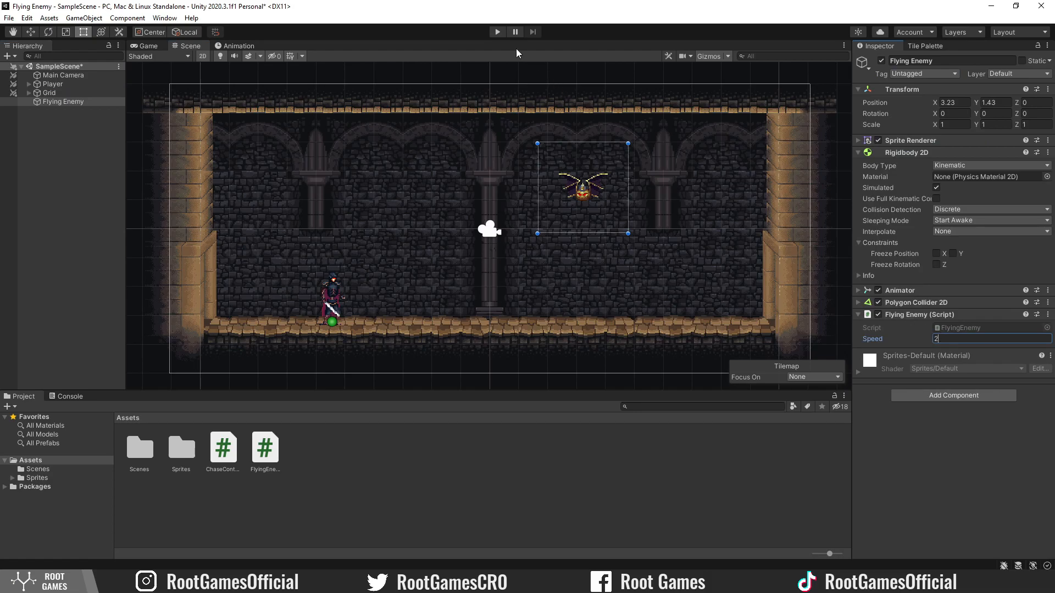
{"action": "left_click", "coordinate": [497, 32]}
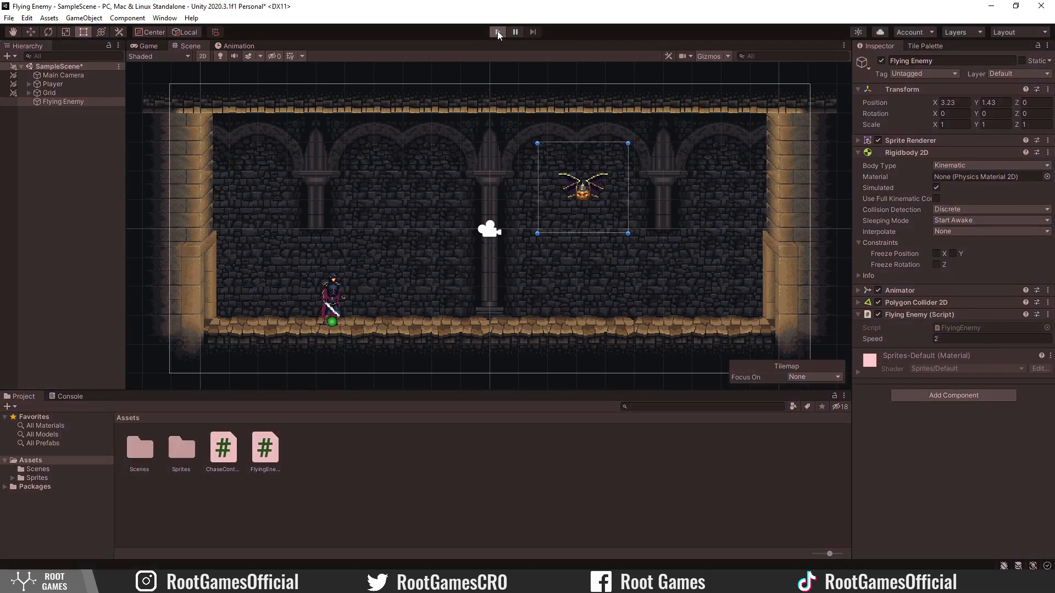
{"action": "left_click", "coordinate": [497, 32]}
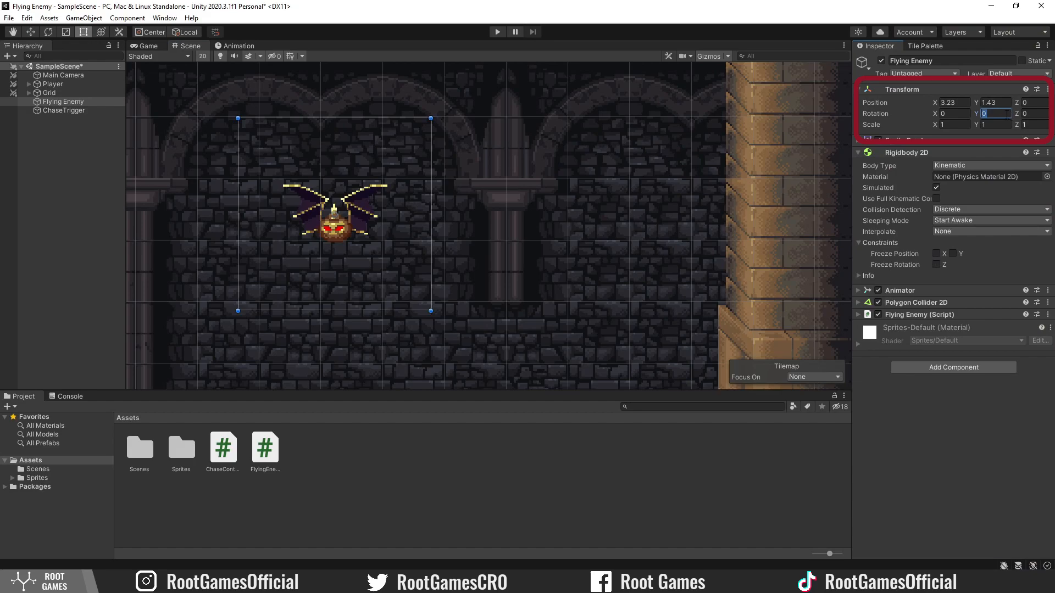
- Enter 180 as the Flying Enemy's Transform Rotation Y
{"action": "type", "text": "180"}
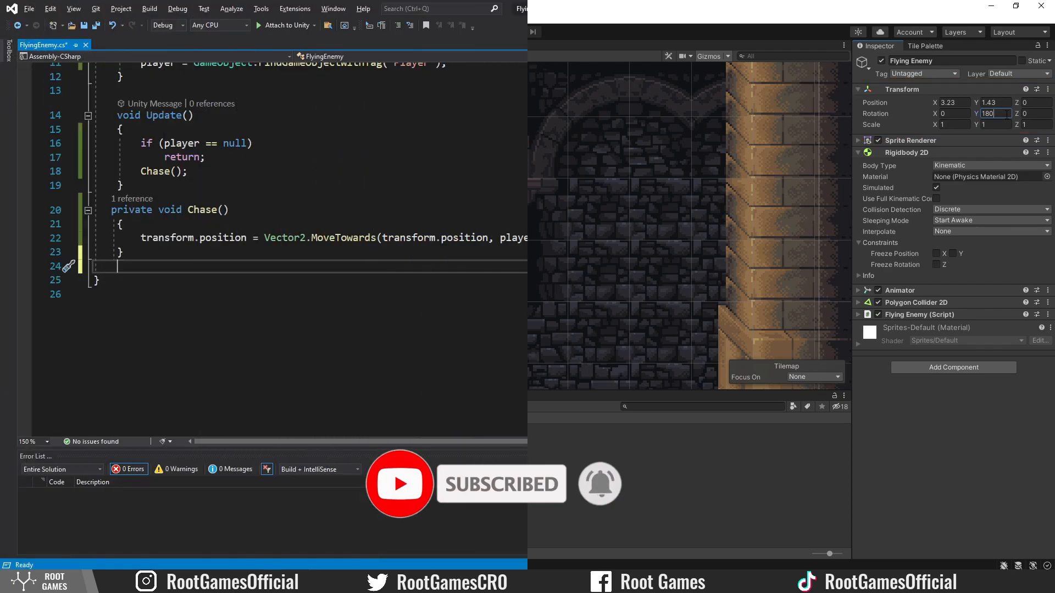
- Write Flip() setting rotation Euler(0,0,0) when the enemy's x exceeds the player's x
{"action": "type", "text": "private void"}
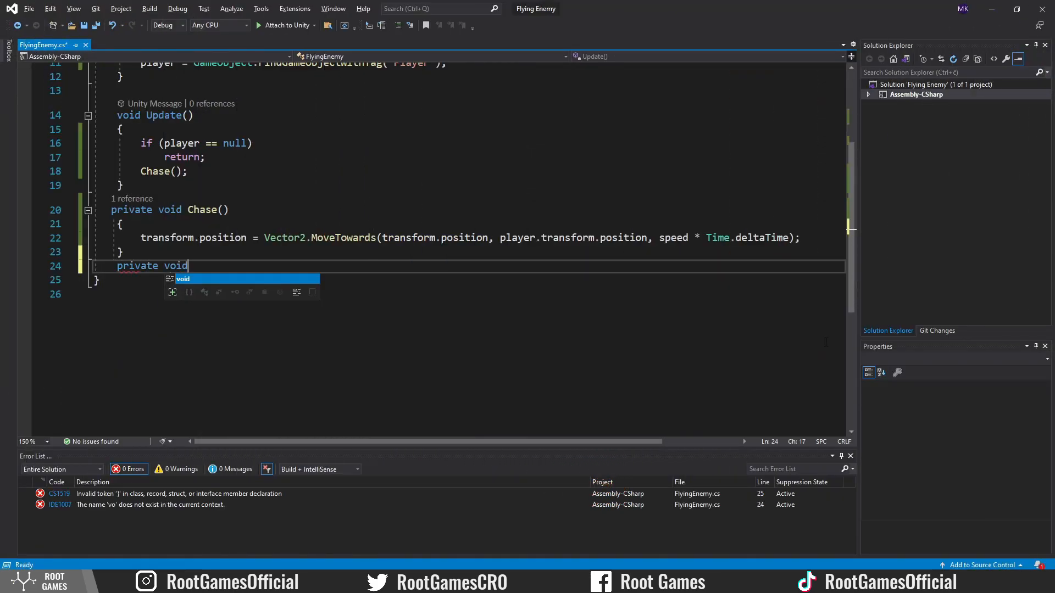
{"action": "type", "text": "Flip()"}
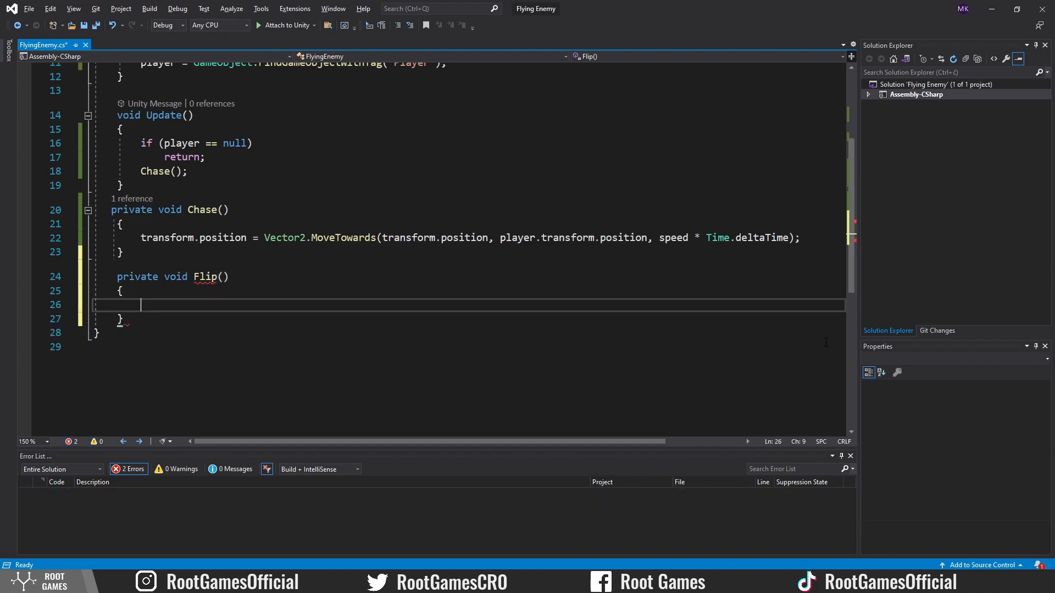
{"action": "type", "text": "if(transform.position.x"}
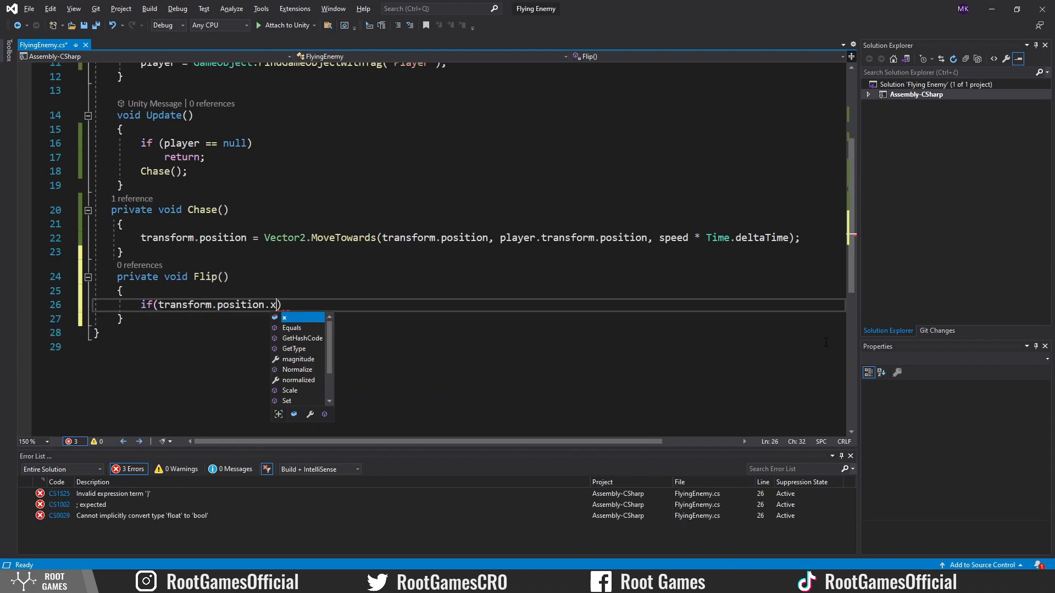
{"action": "type", "text": ">player."}
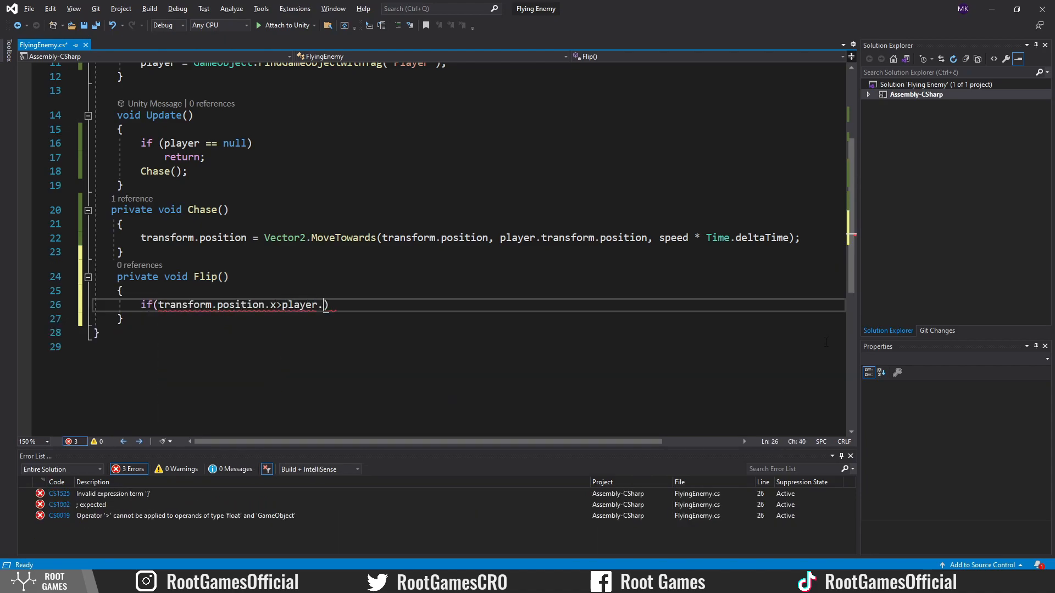
{"action": "type", "text": "transform.position.x"}
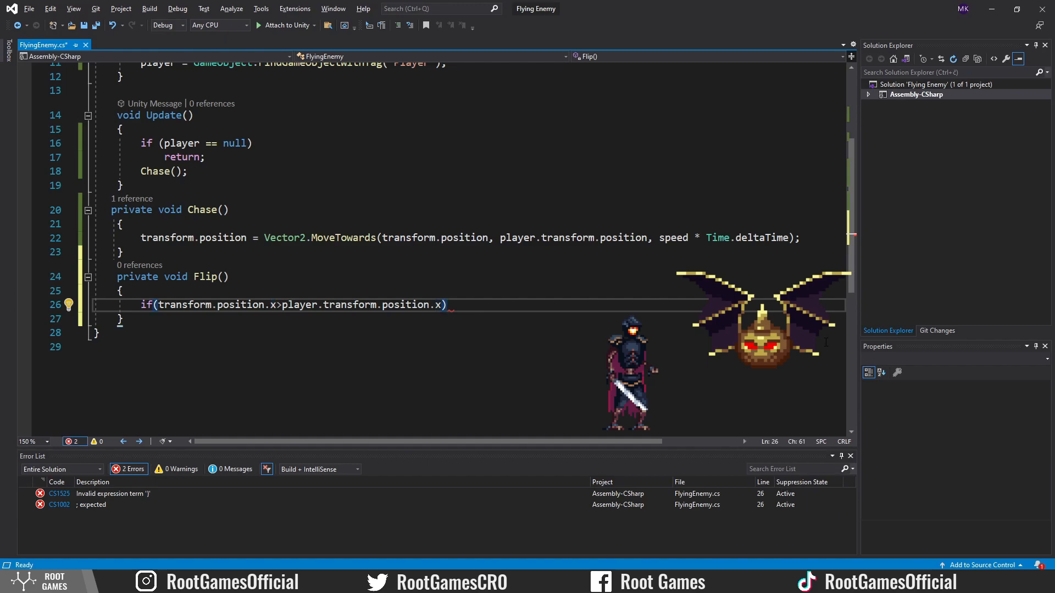
{"action": "type", "text": "transform.rot"}
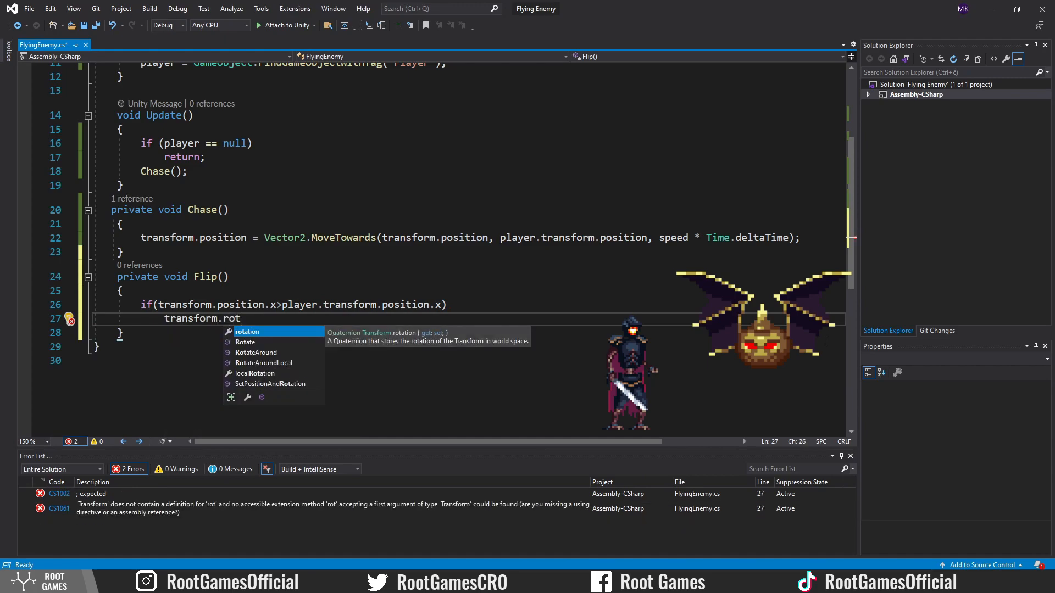
{"action": "type", "text": "ation=Quaternion.Euler("}
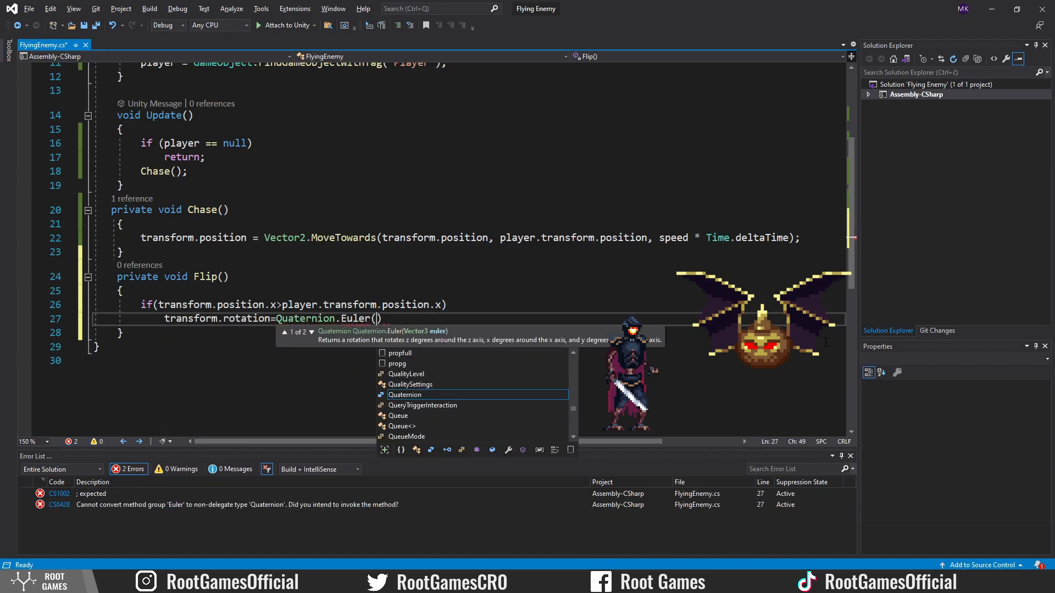
{"action": "type", "text": "0,0,0"}
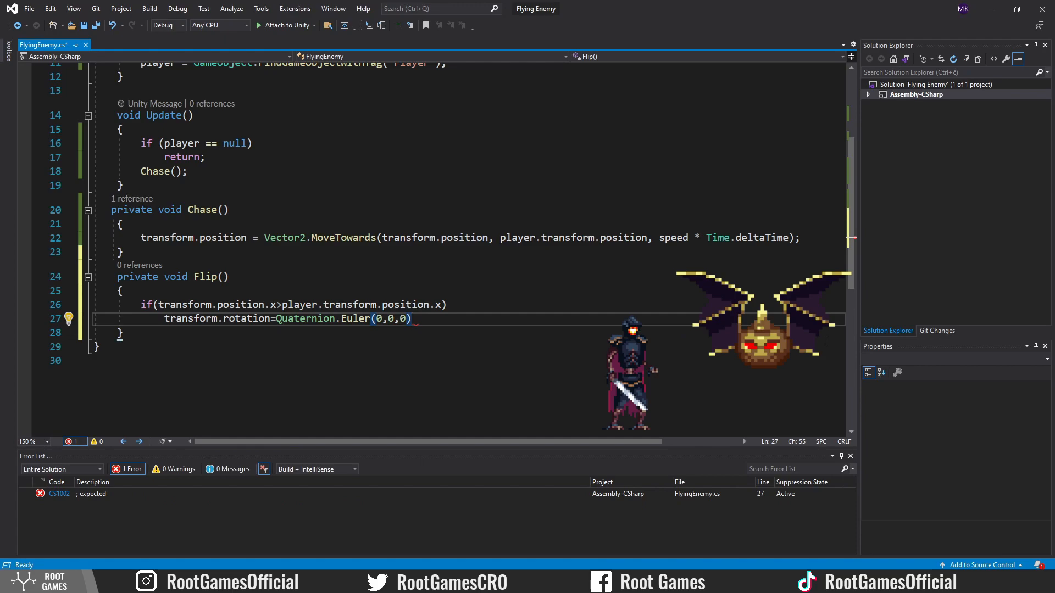
- Add the else branch with Euler(0,180,0) and call Flip() from Update
{"action": "type", "text": "else"}
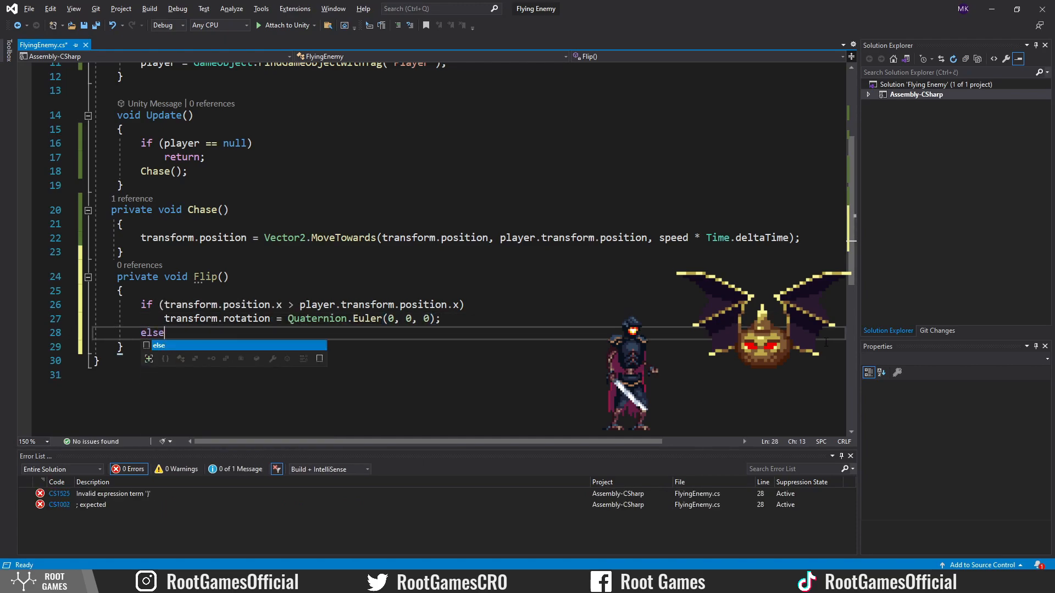
{"action": "type", "text": "transform.rotation="}
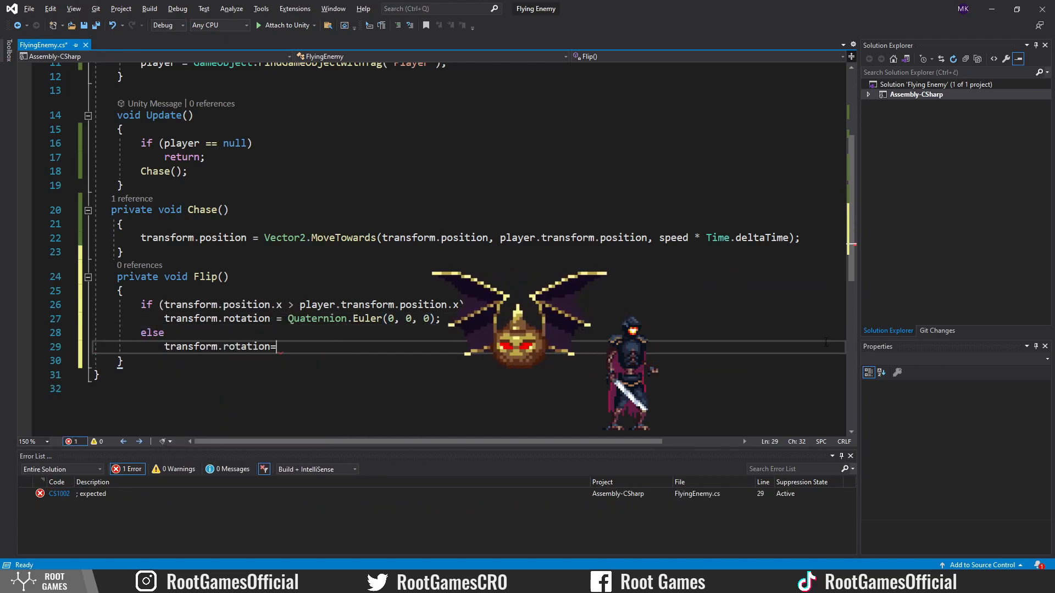
{"action": "type", "text": "Quaternion.Euler(0,180, 0);"}
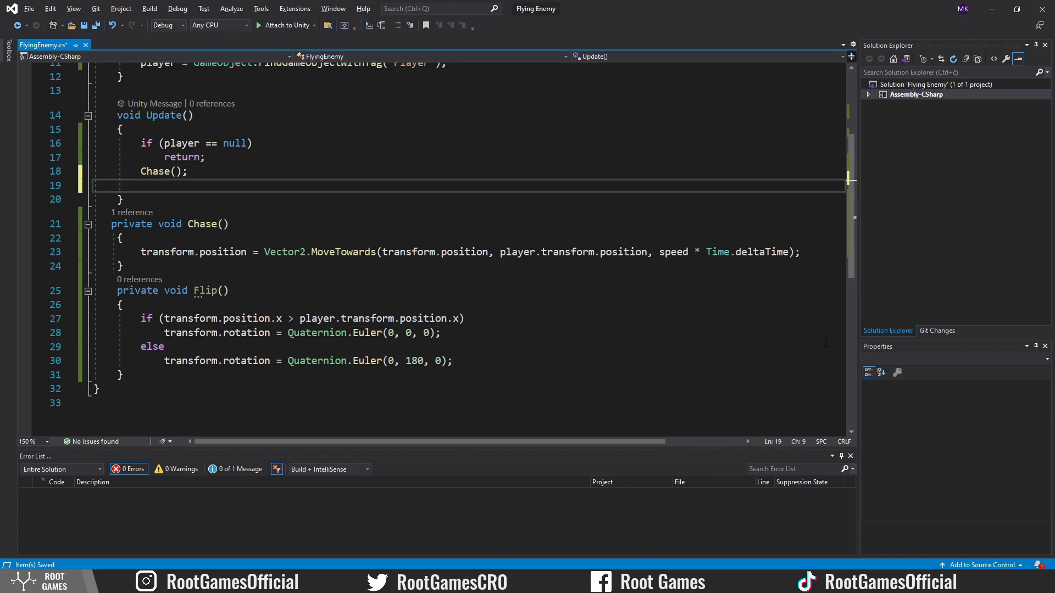
{"action": "type", "text": "Flip();"}
{"action": "type", "text": "public bool"}
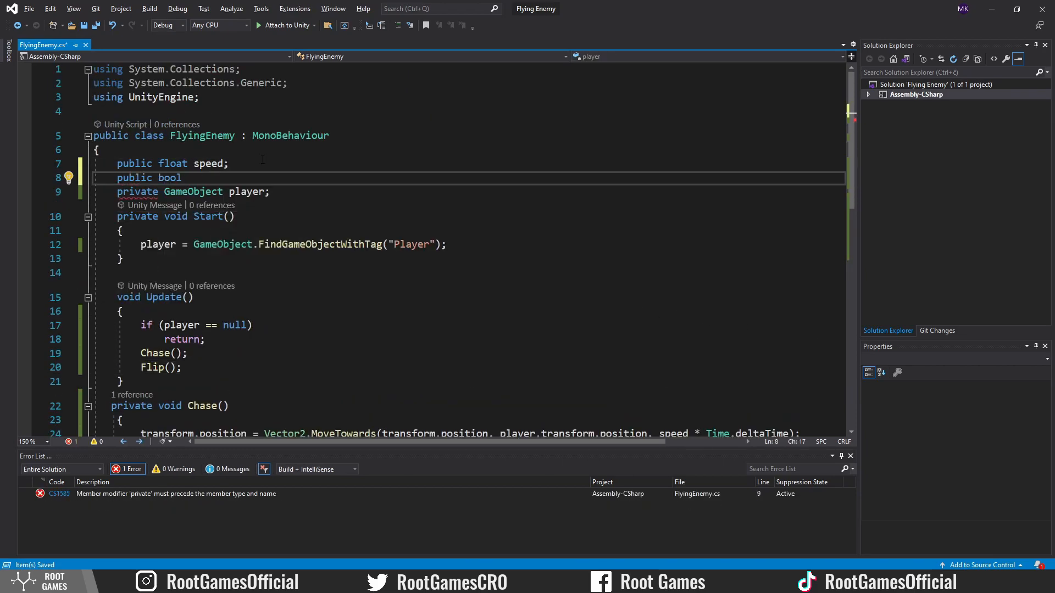
- Add 'public bool chase = false' and run Chase() only when chase is true
{"action": "type", "text": "chase = false;"}
{"action": "type", "text": "public Transform startingPoint;"}
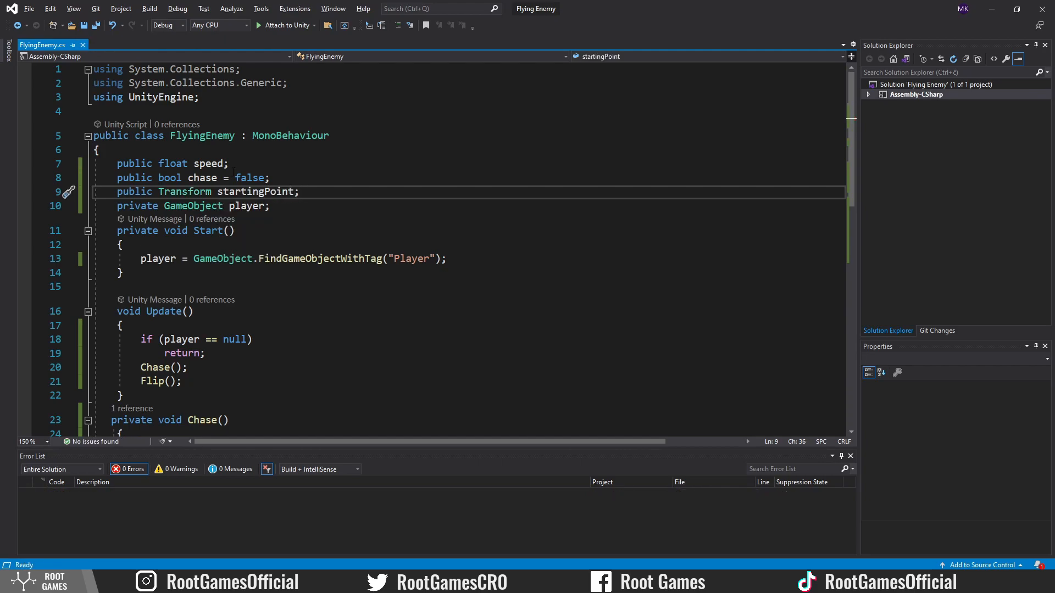
{"action": "type", "text": "if()"}
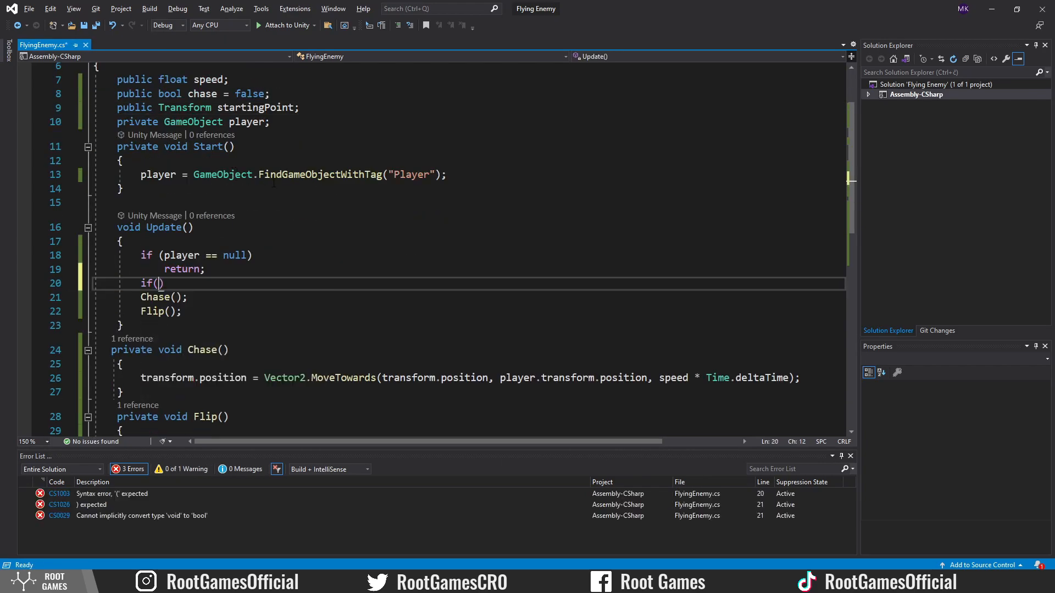
{"action": "type", "text": "chase==true"}
{"action": "type", "text": "private v"}
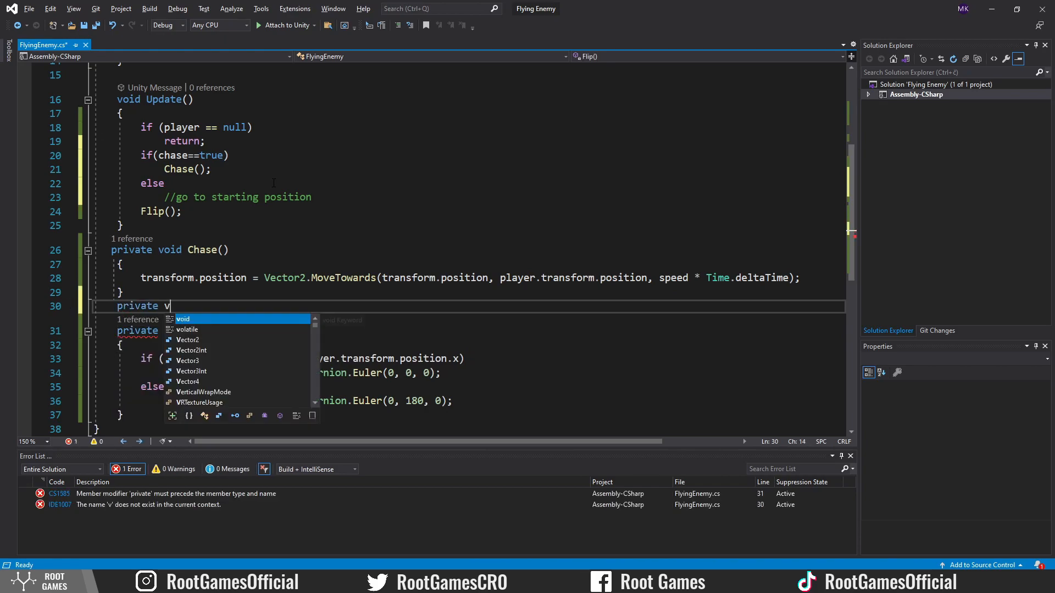
- Write ReturnStartPoint() moving toward startingPoint.position at speed * Time.deltaTime and call it
{"action": "type", "text": "oid ReturnStartPoint()"}
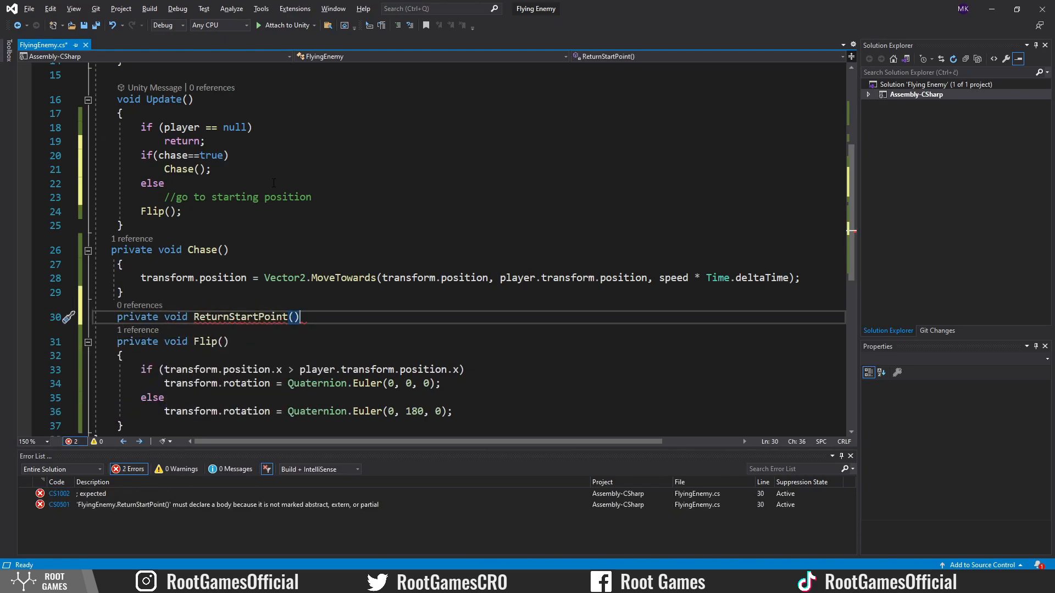
{"action": "type", "text": "transform.position=Vector2.MoveTowards(transform.position"}
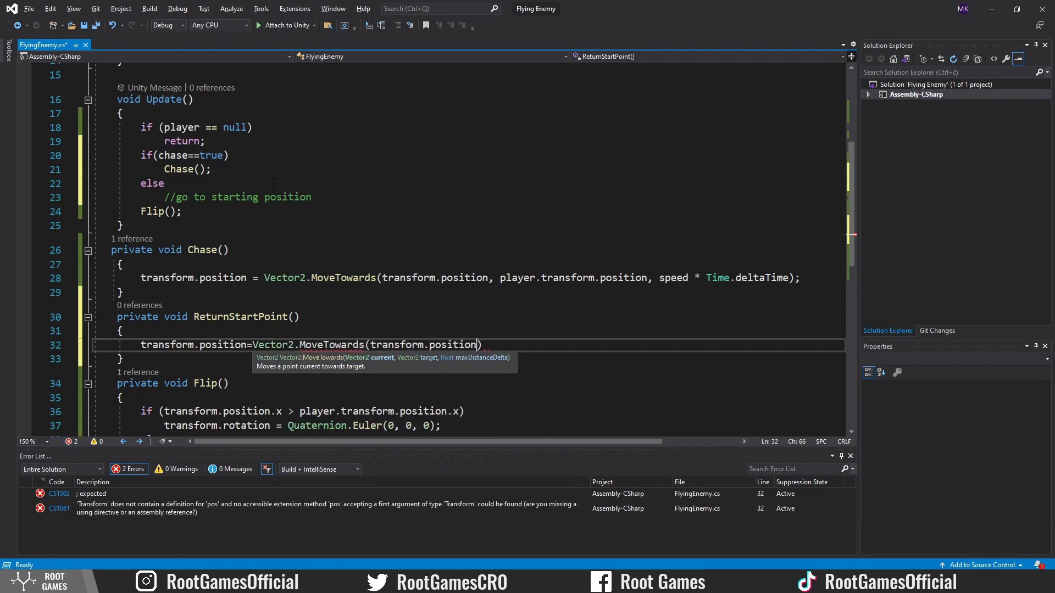
{"action": "type", "text": "startingPoint.position,speed*Time.deltaTime)"}
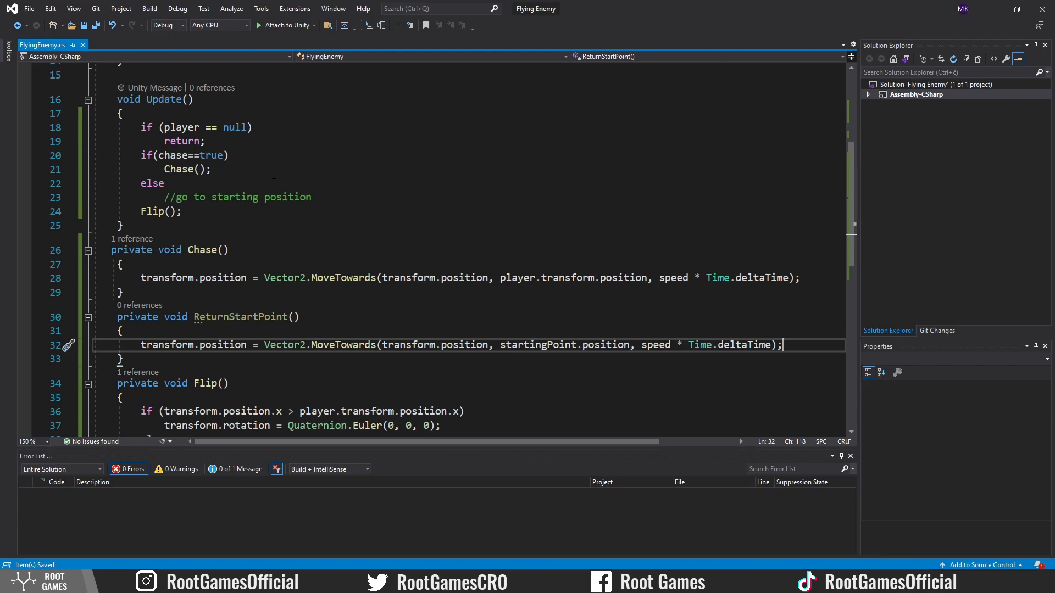
{"action": "type", "text": "Return"}
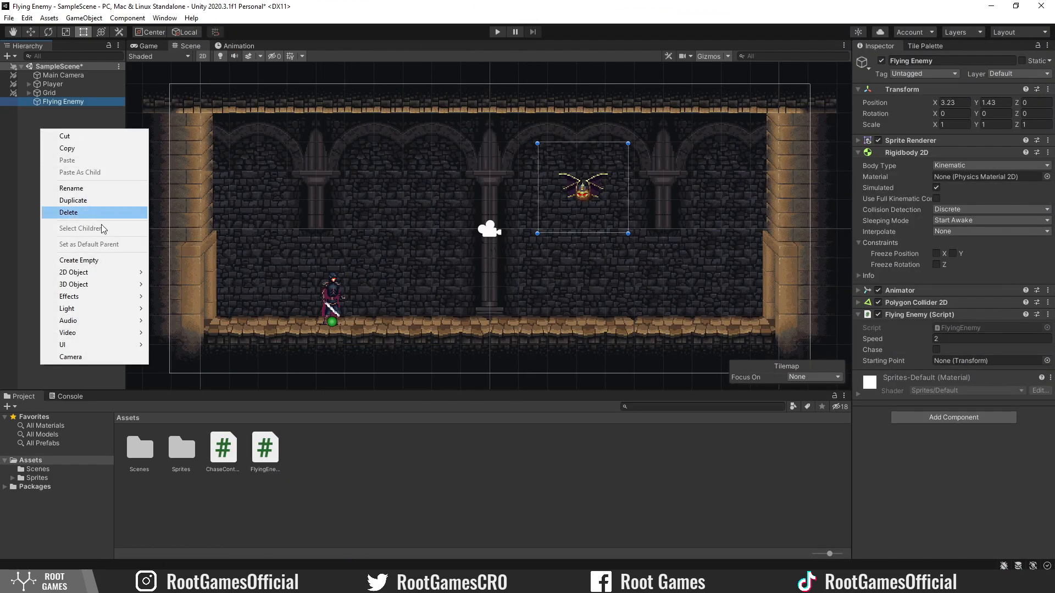
- Create the empty StartPoint0 object for the enemy and another empty object for the chase trigger
{"action": "left_click", "coordinate": [79, 260]}
{"action": "type", "text": "StartPoint0"}
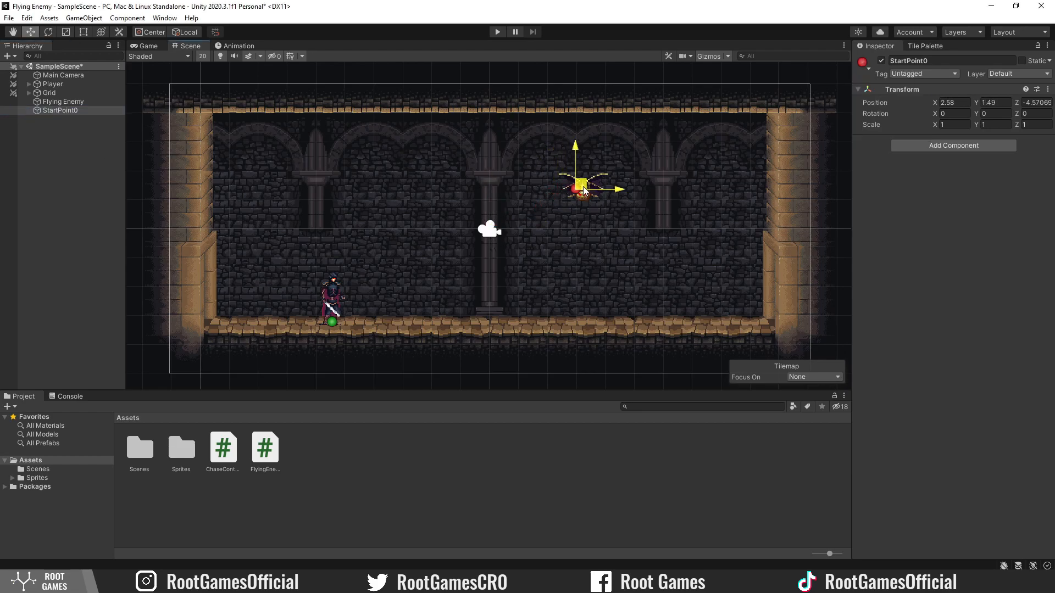
{"action": "left_click", "coordinate": [63, 101]}
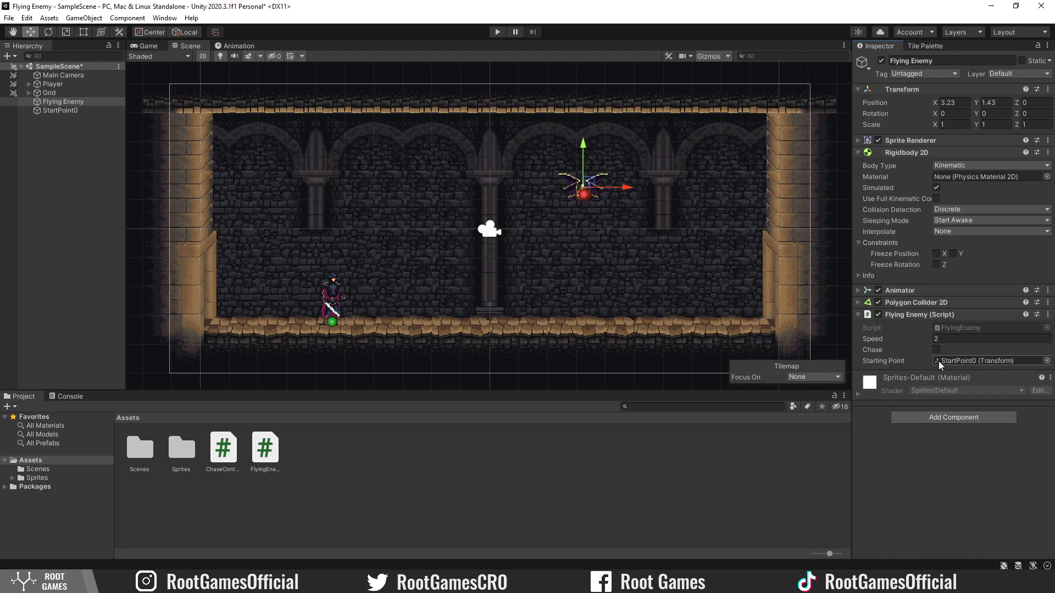
{"action": "right_click", "coordinate": [61, 101]}
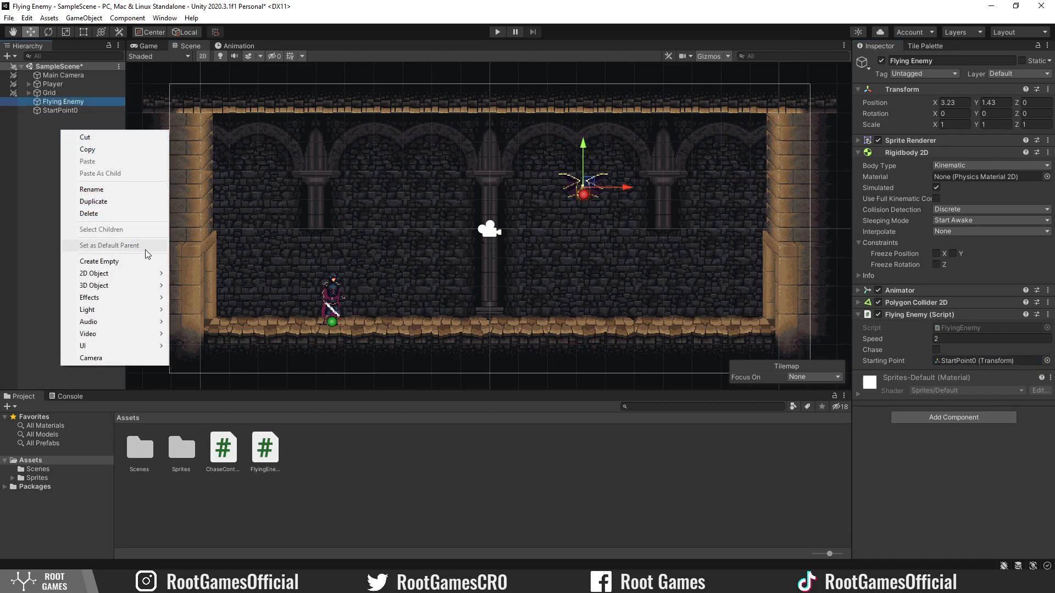
{"action": "left_click", "coordinate": [98, 261]}
{"action": "type", "text": "ChaseTrigger"}
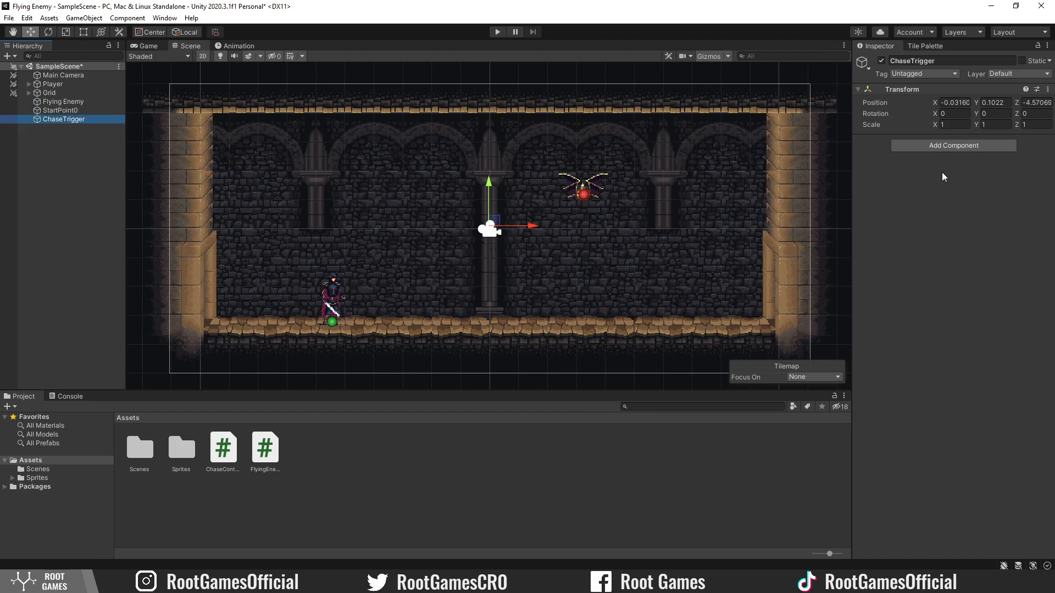
- Add a Box Collider 2D to ChaseTrigger with Is Trigger ticked
{"action": "left_click", "coordinate": [952, 145]}
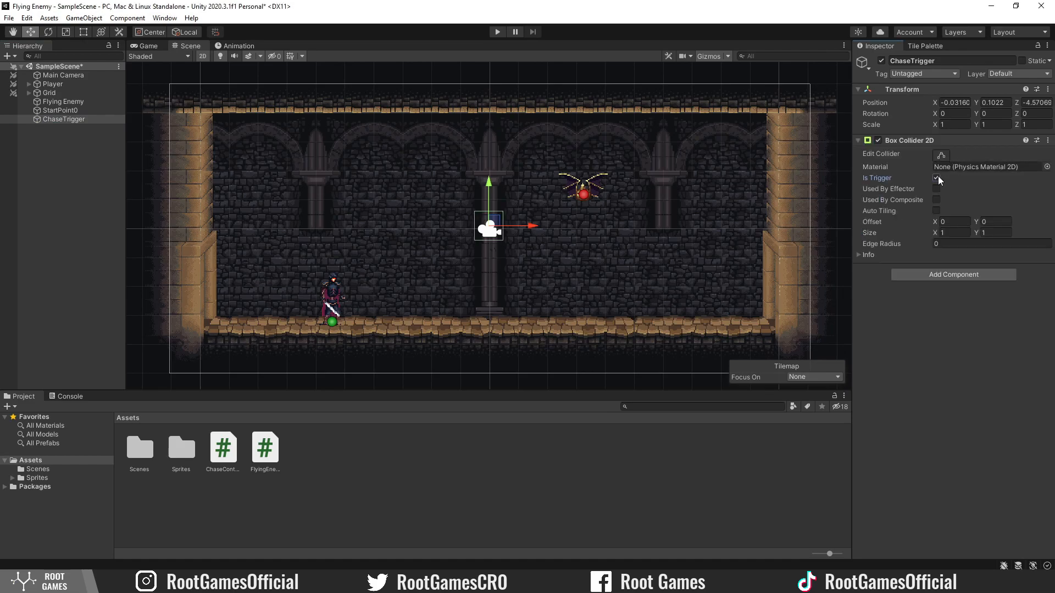
{"action": "left_click", "coordinate": [937, 178]}
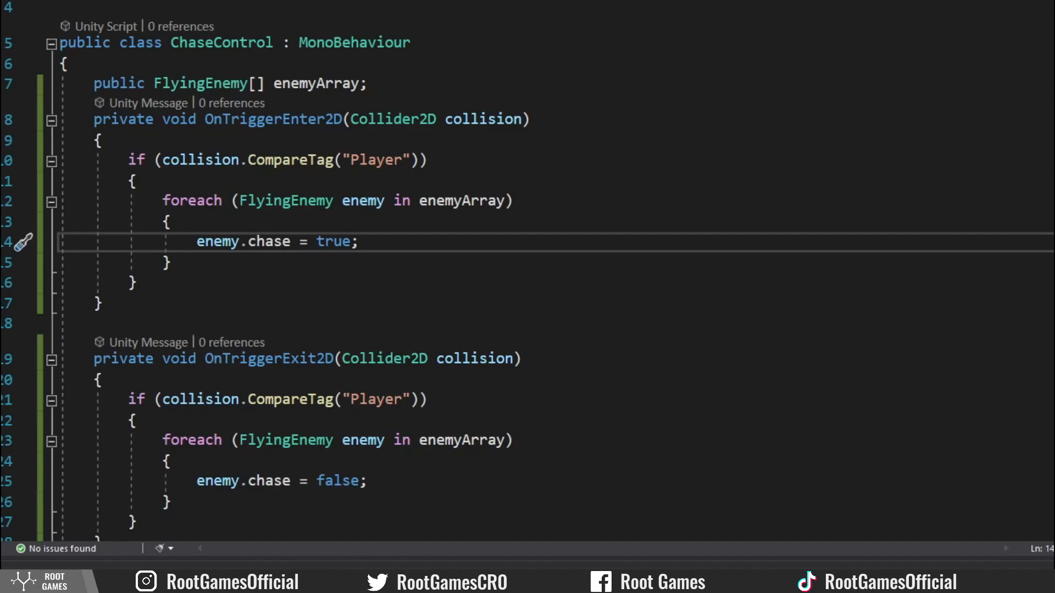
- Scroll through ChaseControl.cs while adding the enemy array and trigger enter/exit handlers
{"action": "scroll", "scroll_direction": "up", "scroll_amount": 3}
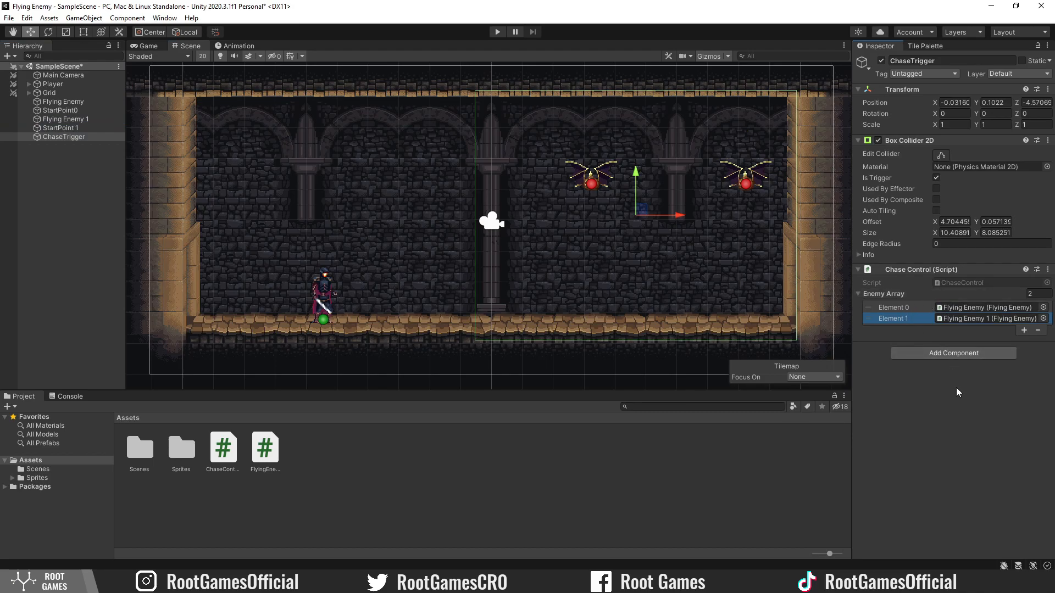
- Switch to the FlyingEnemy script in Visual Studio to extend the Chase method
{"action": "left_click", "coordinate": [497, 32]}
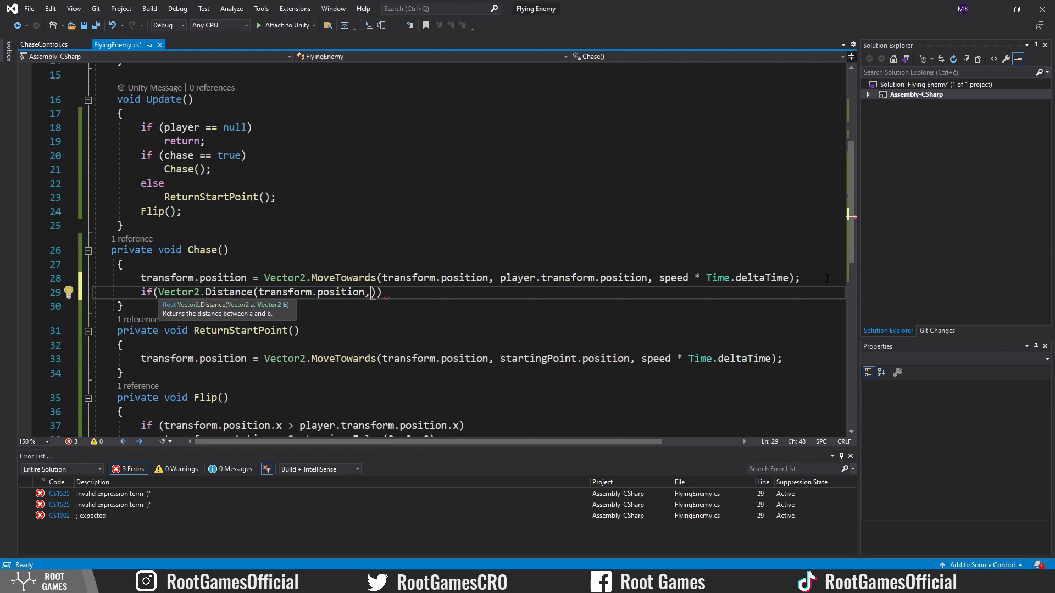
- Complete the Vector2.Distance check against player.transform.position <= 0.5f with comments (speed, shoot, variables) and save
{"action": "type", "text": "player.transform.position"}
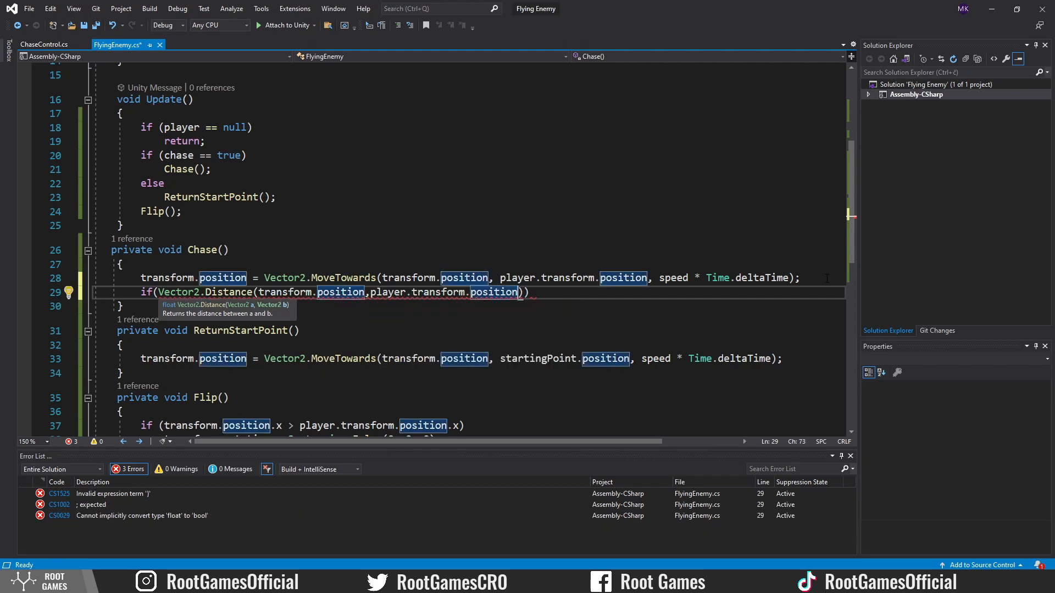
{"action": "type", "text": "<=0.5f"}
{"action": "type", "text": "//change"}
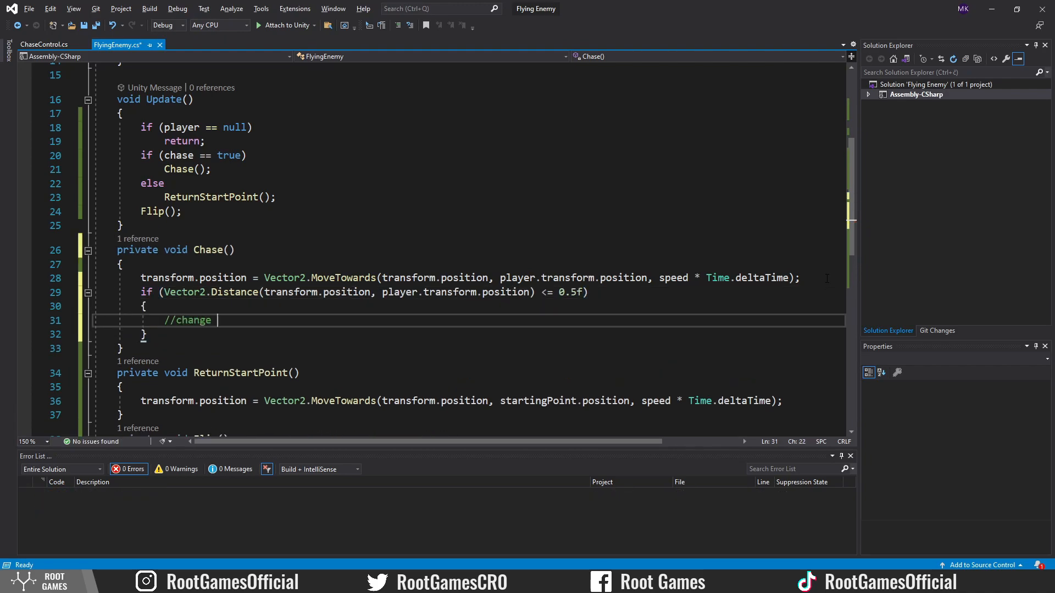
{"action": "type", "text": "speed,"}
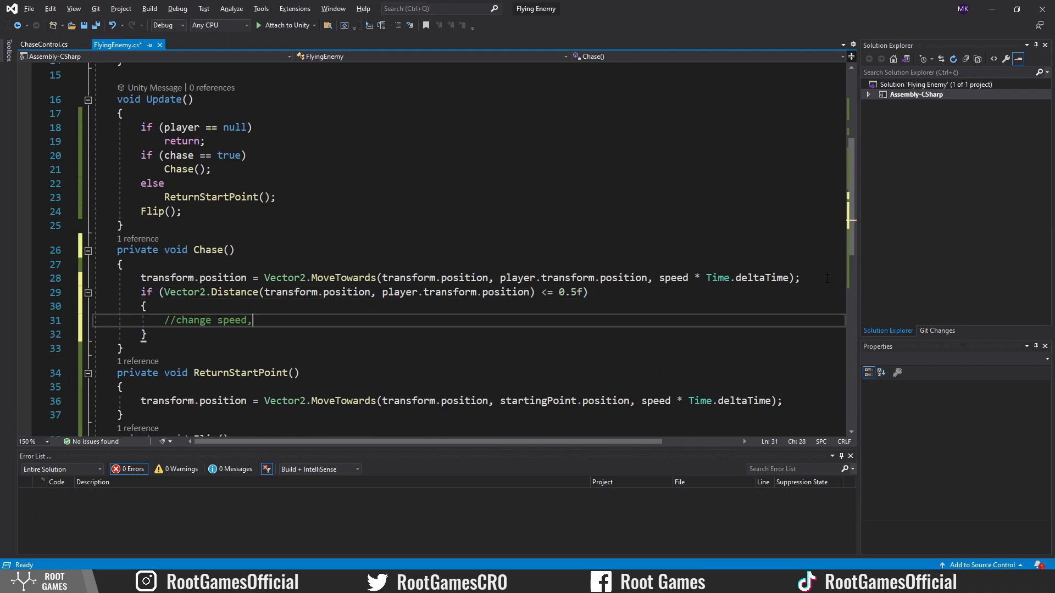
{"action": "type", "text": "shoot, animation"}
{"action": "type", "text": "//reset"}
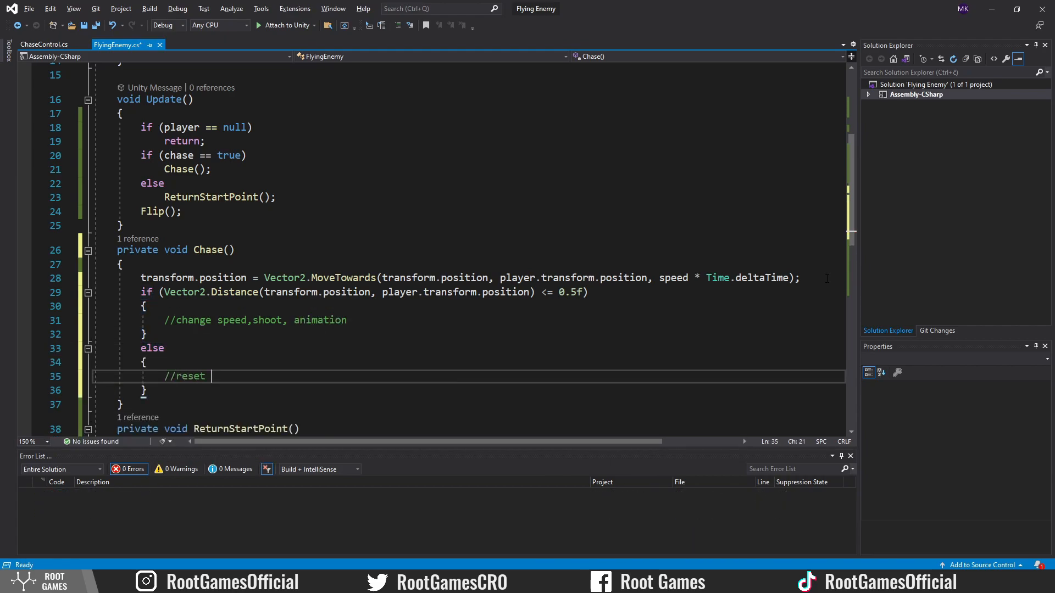
{"action": "type", "text": "variables"}
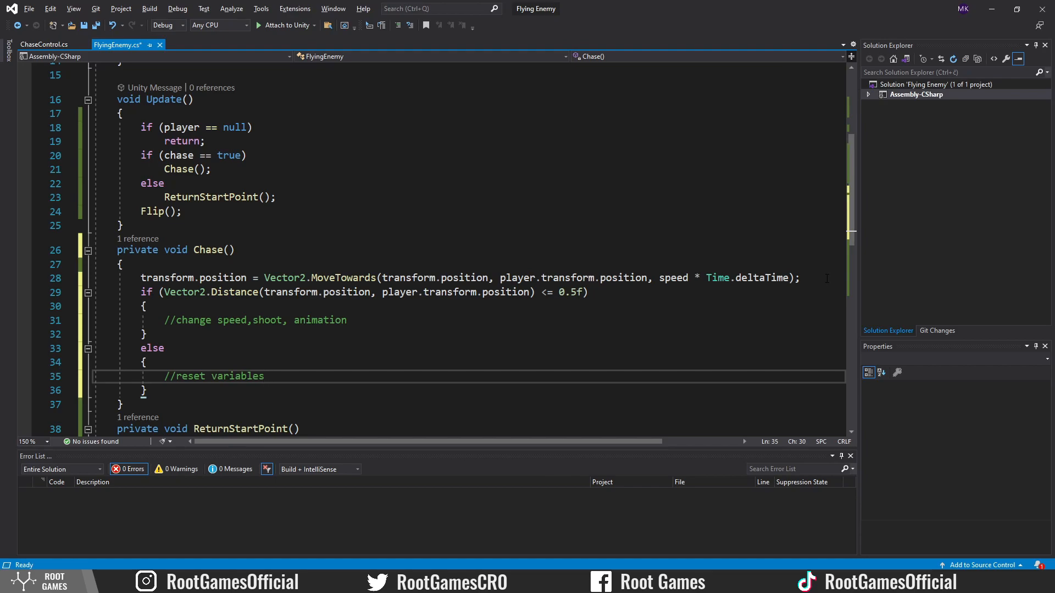
{"action": "key", "text": "ctrl+s"}
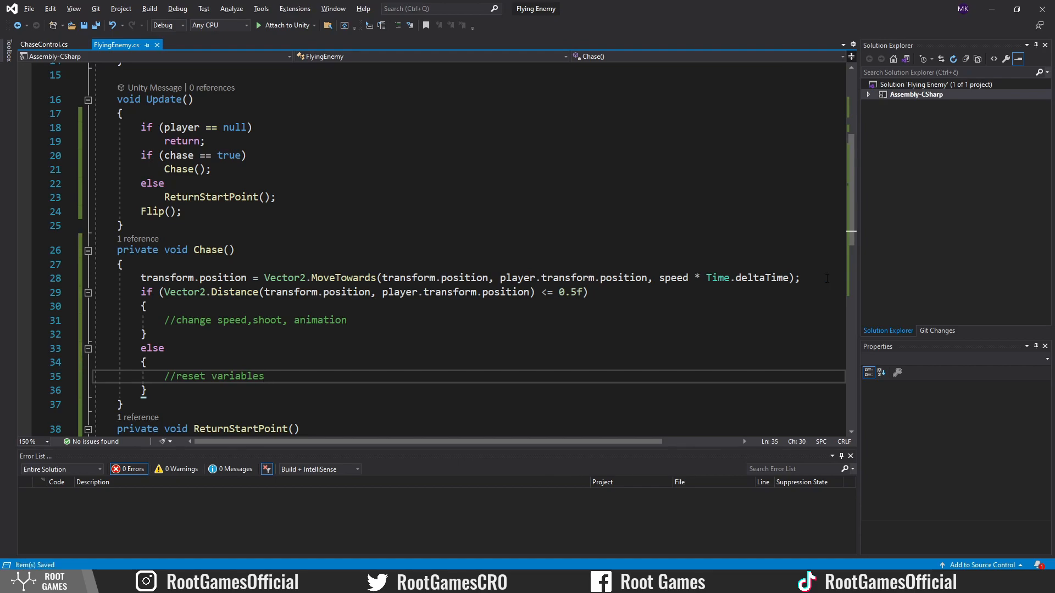